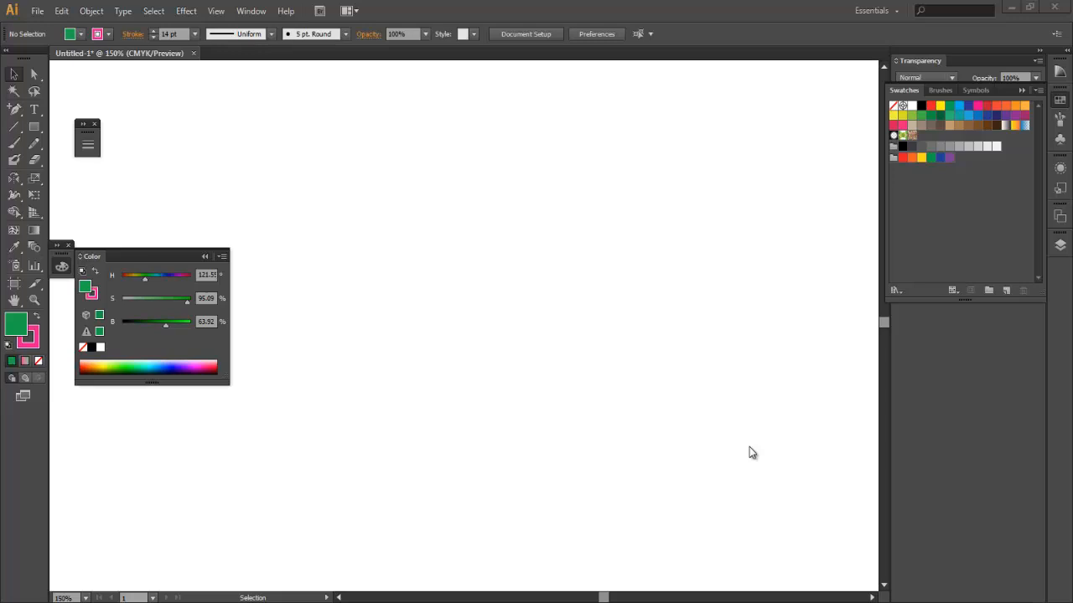
{"action": "mouse_move", "coordinate": [684, 451]}
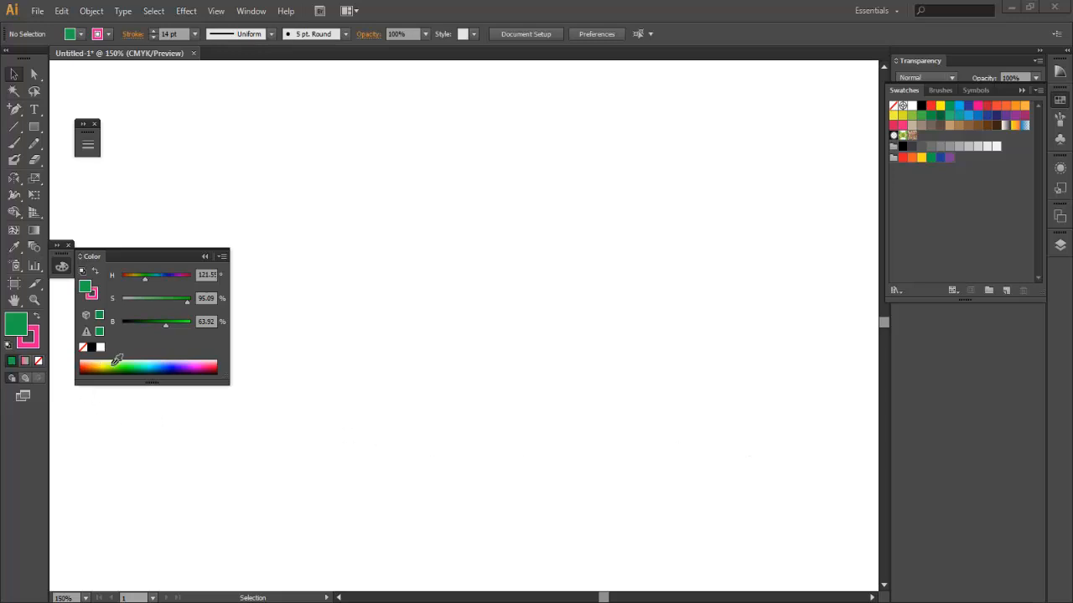
Step: Draw a square in the middle of the artboard and select it
{"action": "left_click_drag", "start_coordinate": [330, 191], "coordinate": [584, 453]}
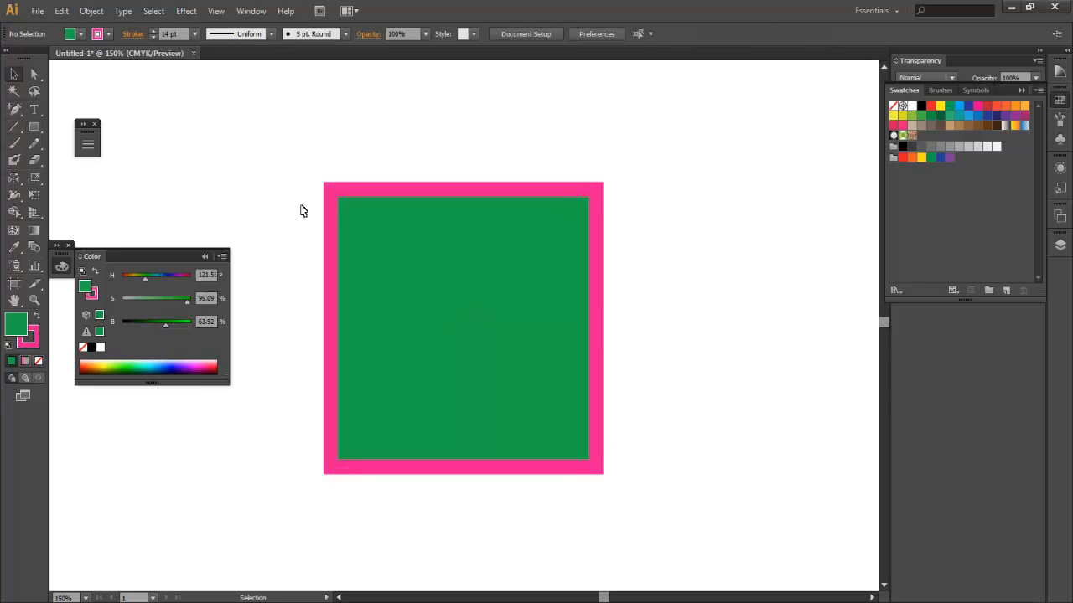
{"action": "left_click", "coordinate": [462, 326]}
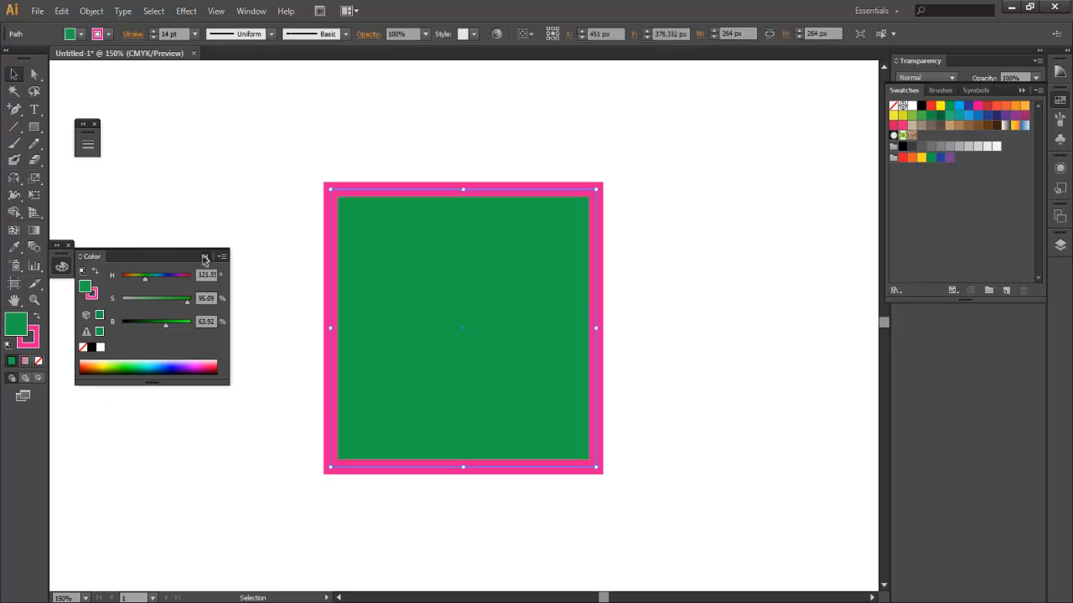
Step: Recolour the square's outline through green to yellow in the Color panel and reselect the square
{"action": "left_click", "coordinate": [67, 257]}
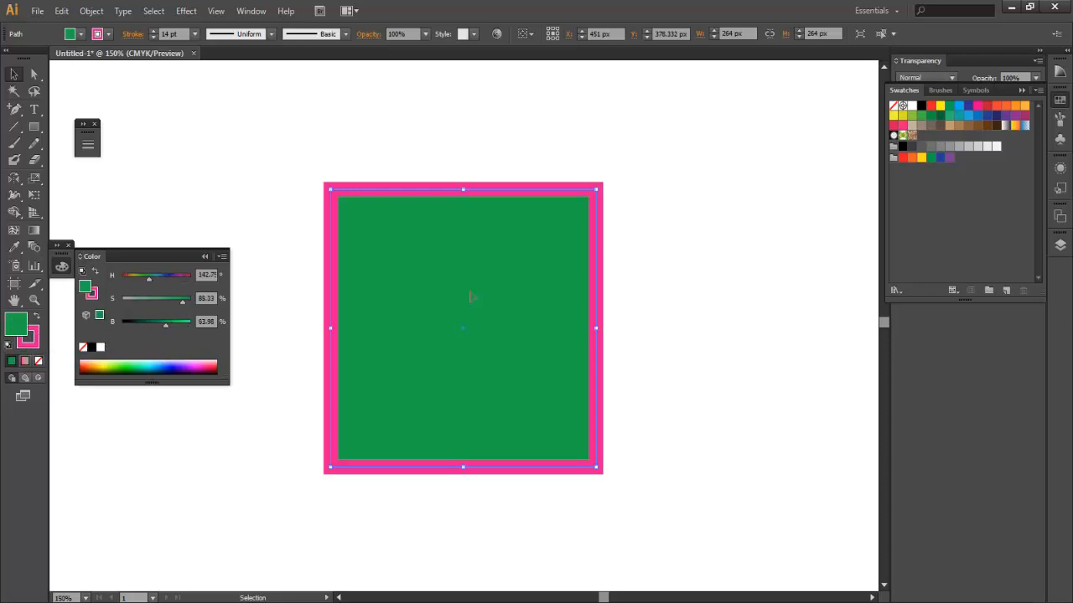
{"action": "mouse_move", "coordinate": [188, 388]}
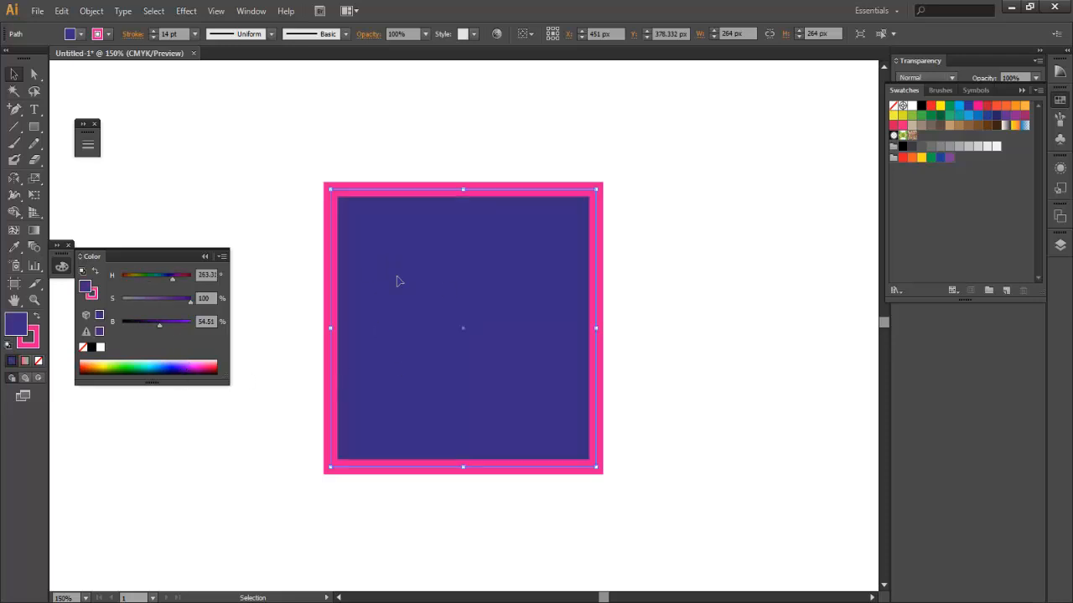
{"action": "left_click", "coordinate": [117, 365]}
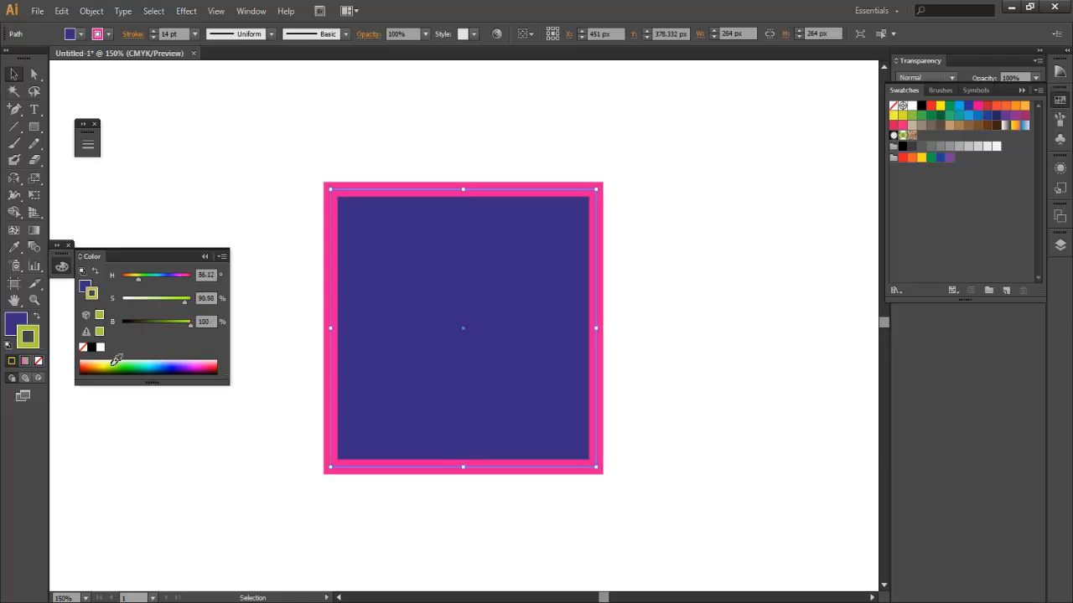
{"action": "left_click", "coordinate": [109, 365]}
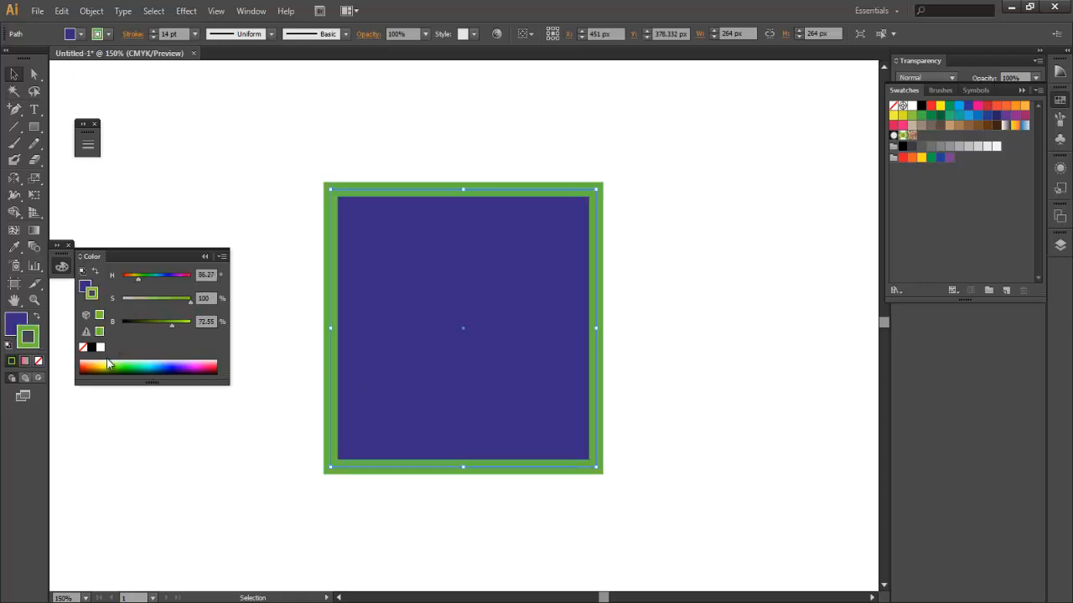
{"action": "left_click", "coordinate": [104, 365]}
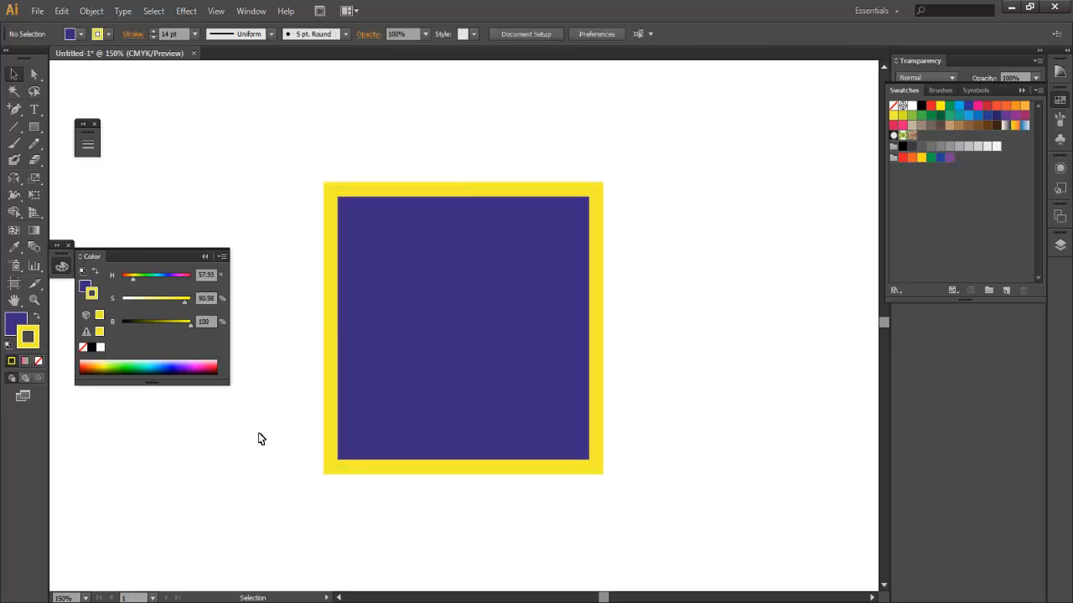
{"action": "left_click", "coordinate": [462, 327]}
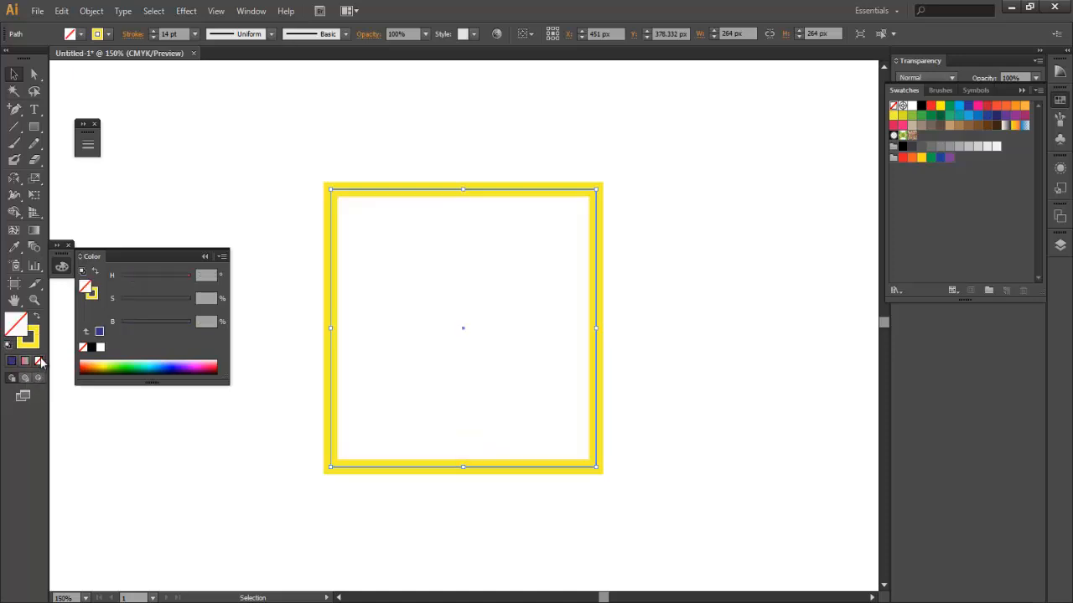
Step: Make the square's outline red in the Color panel
{"action": "left_click", "coordinate": [325, 242]}
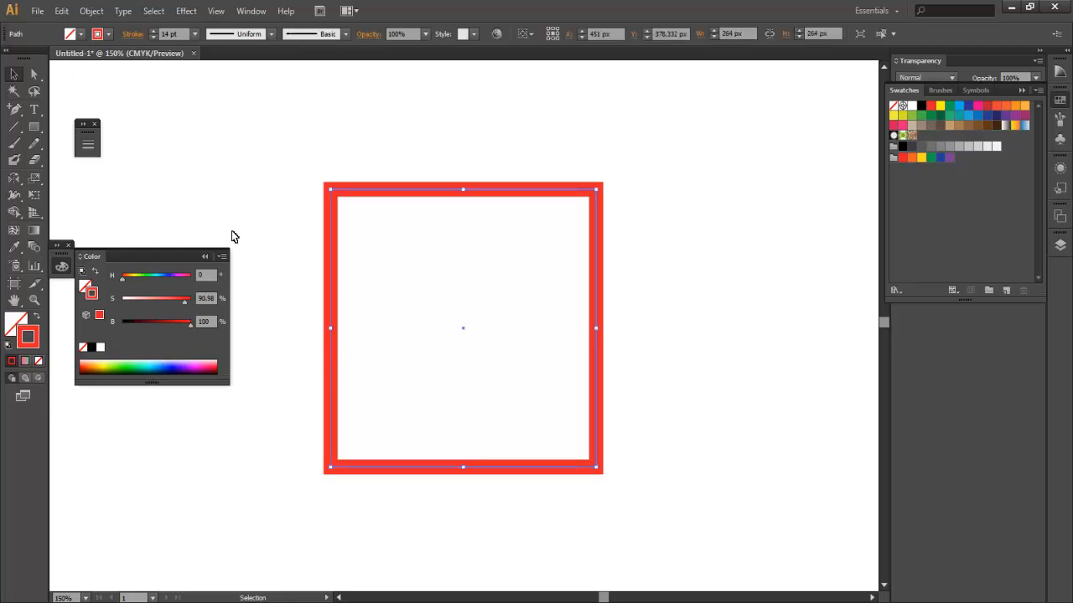
{"action": "mouse_move", "coordinate": [243, 34]}
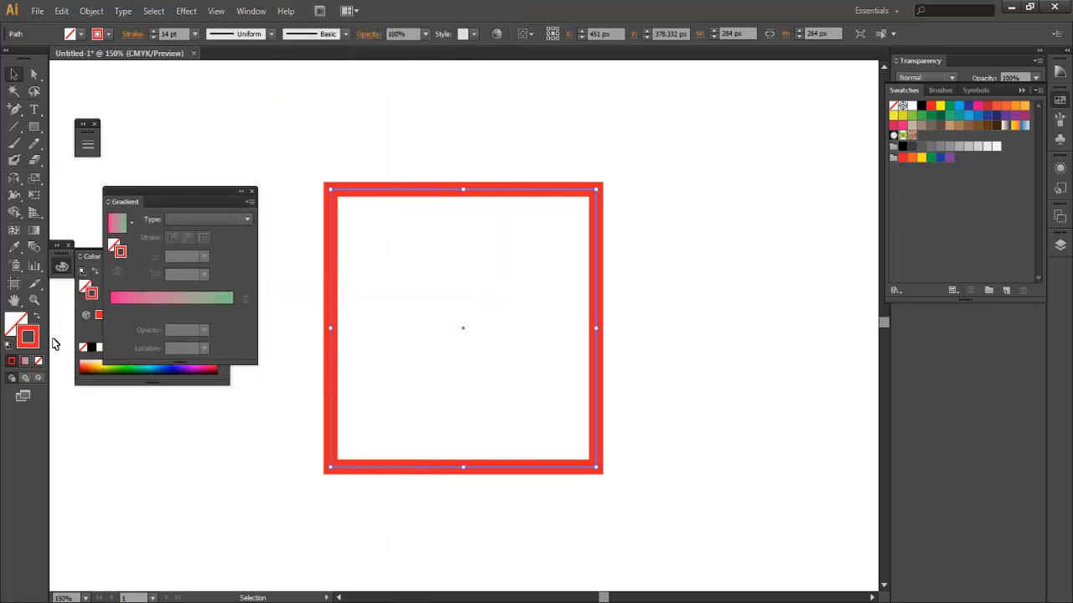
{"action": "mouse_move", "coordinate": [191, 236]}
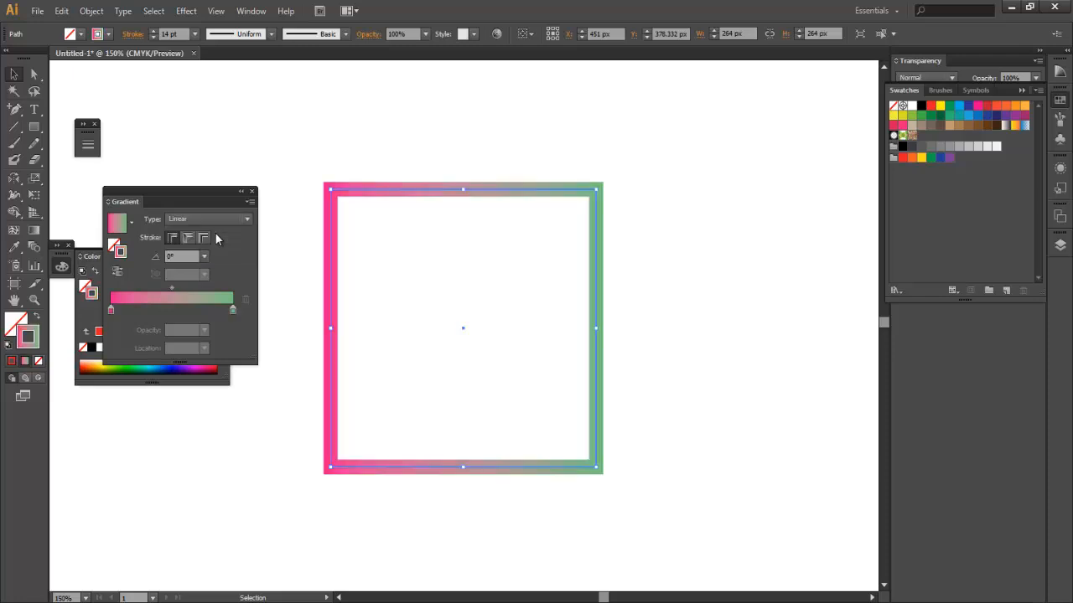
Step: Try radial and linear gradients along the stroke and add a new colour stop
{"action": "left_click", "coordinate": [208, 218]}
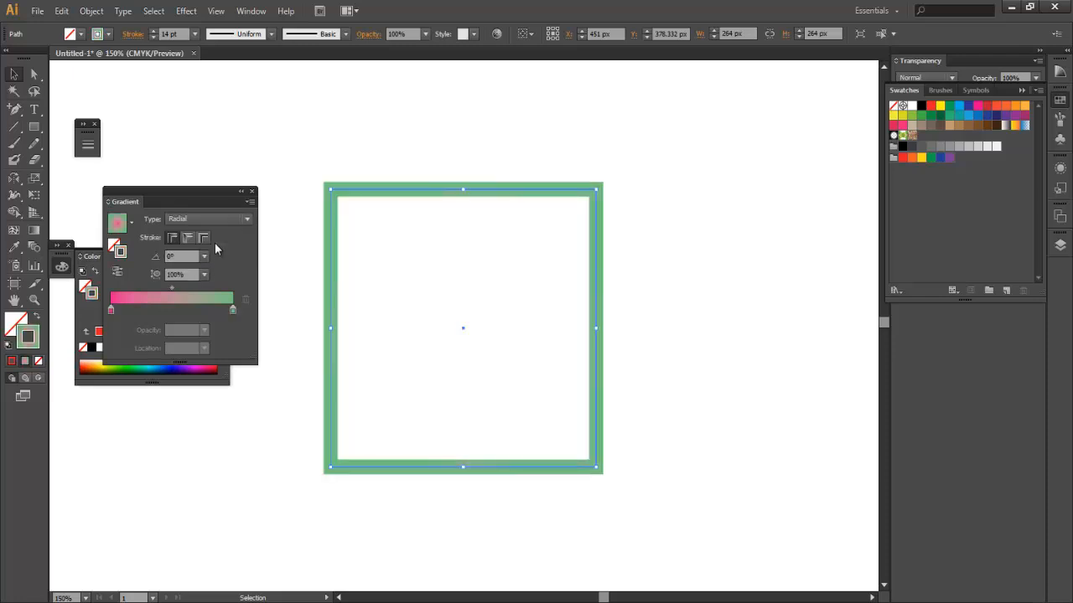
{"action": "left_click", "coordinate": [208, 217]}
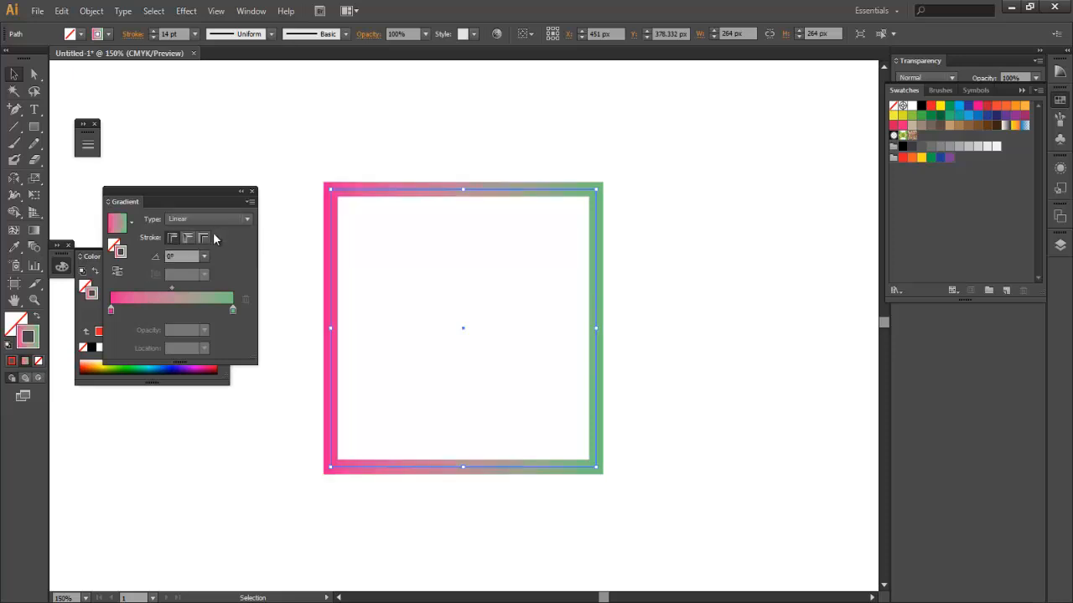
{"action": "mouse_move", "coordinate": [211, 327]}
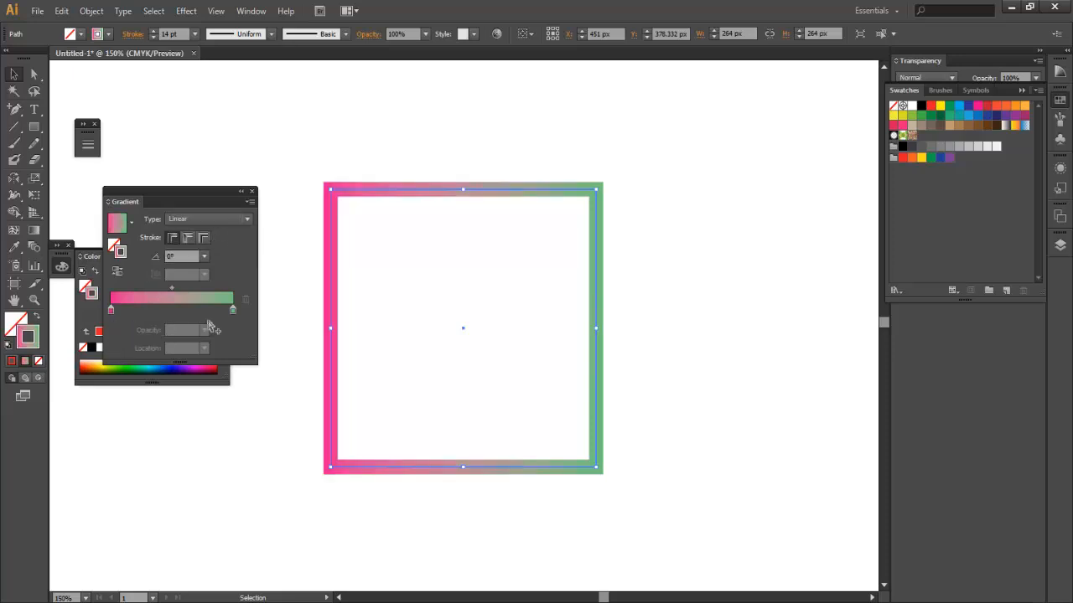
{"action": "mouse_move", "coordinate": [198, 267]}
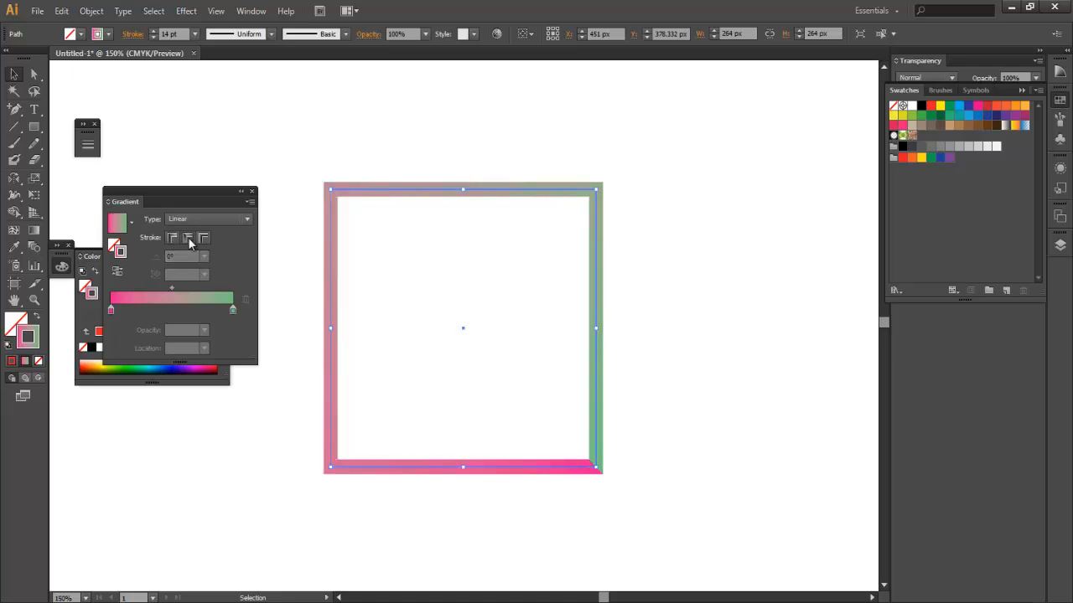
{"action": "left_click", "coordinate": [170, 238]}
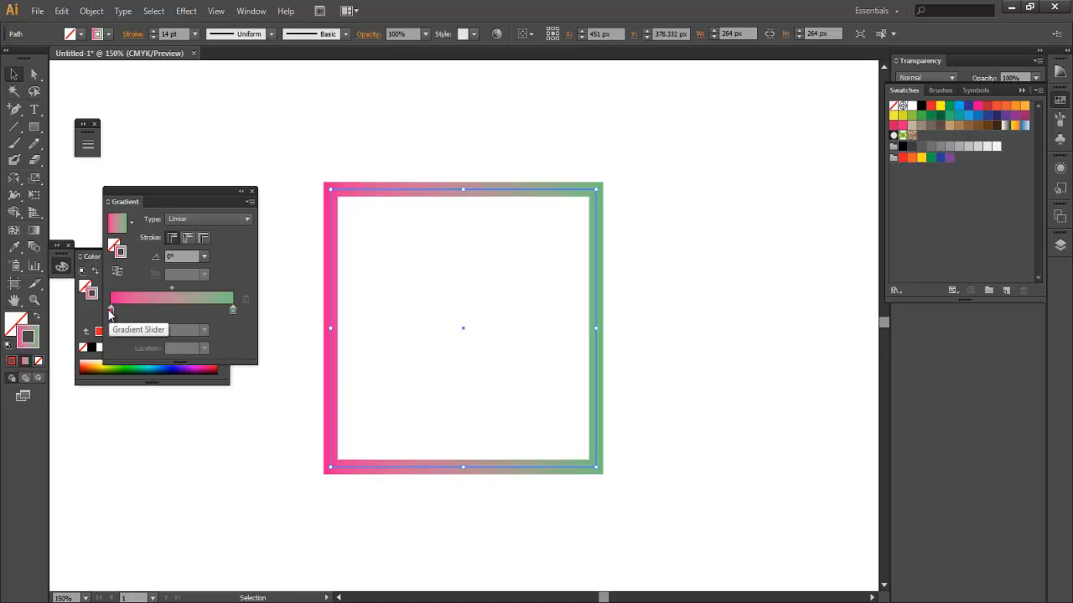
{"action": "left_click", "coordinate": [110, 311]}
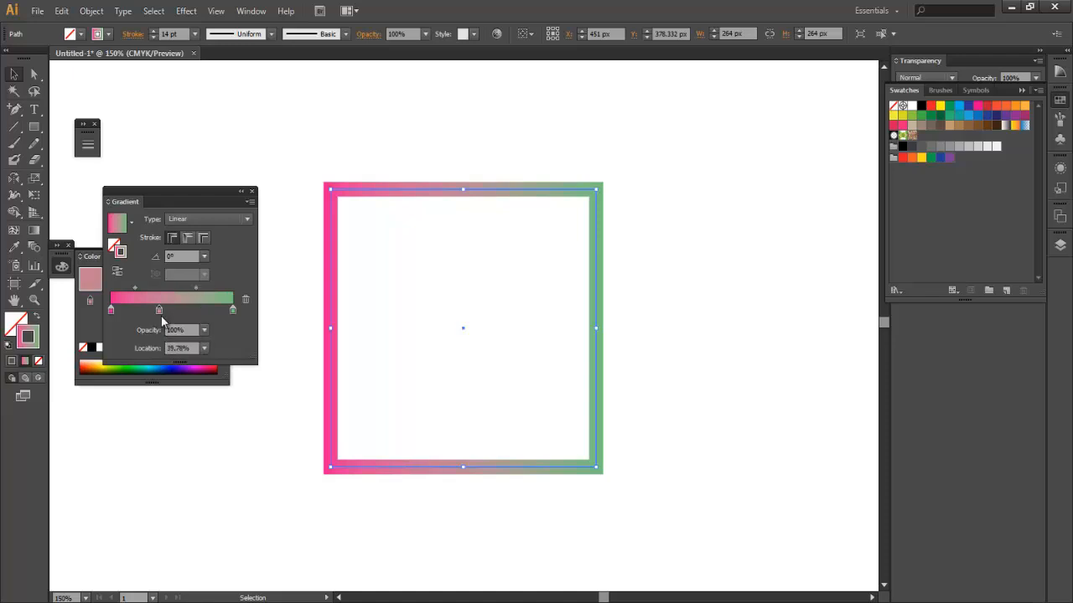
{"action": "left_click", "coordinate": [110, 310]}
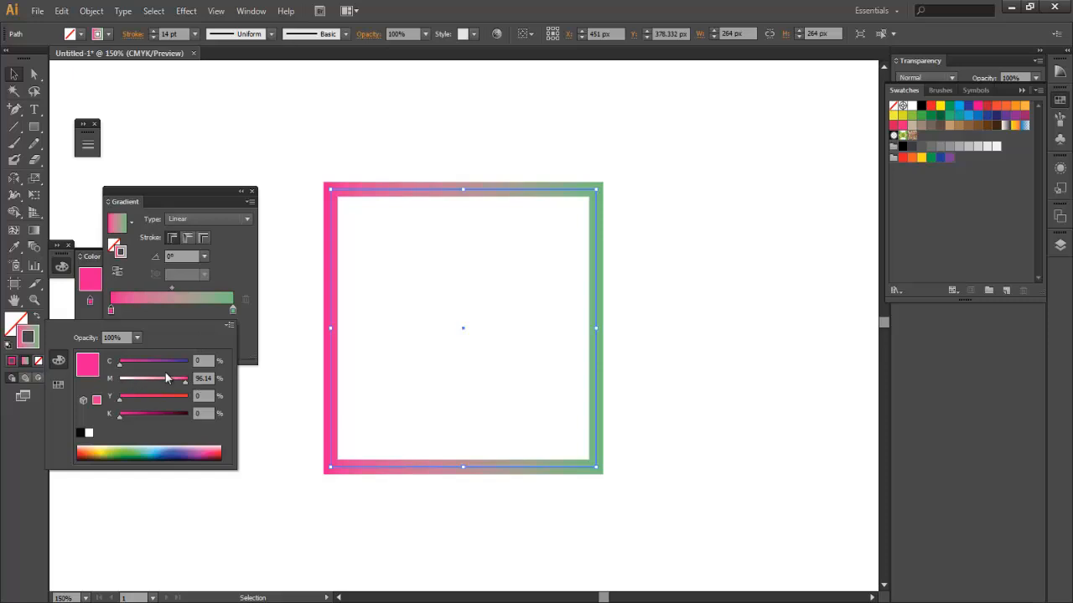
Step: Switch the colour sliders to HSB, shift the hue to teal and apply it as a solid outline
{"action": "left_click", "coordinate": [228, 325]}
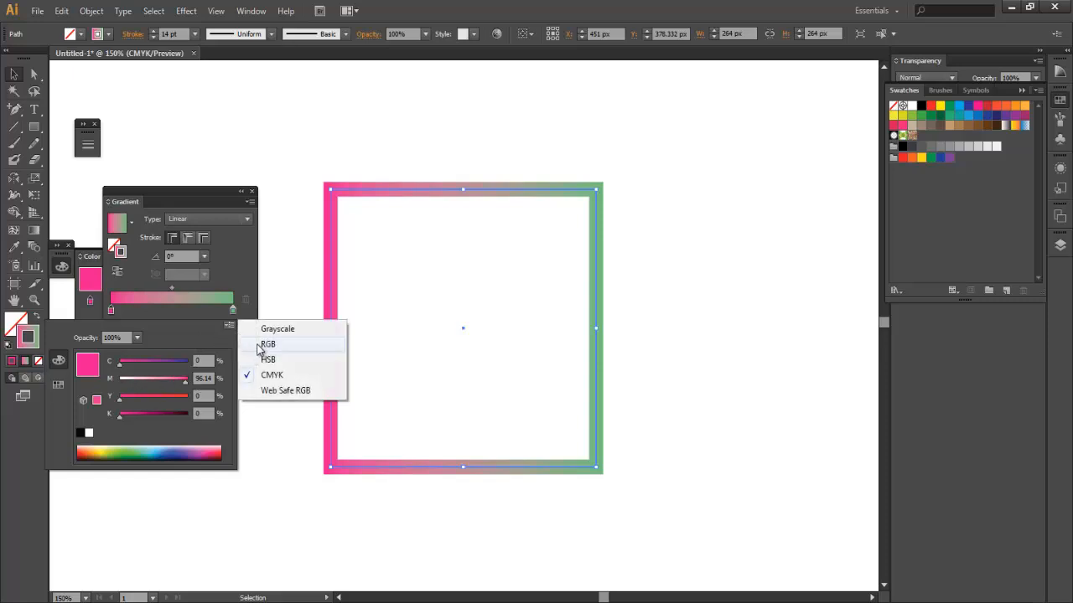
{"action": "left_click", "coordinate": [268, 358]}
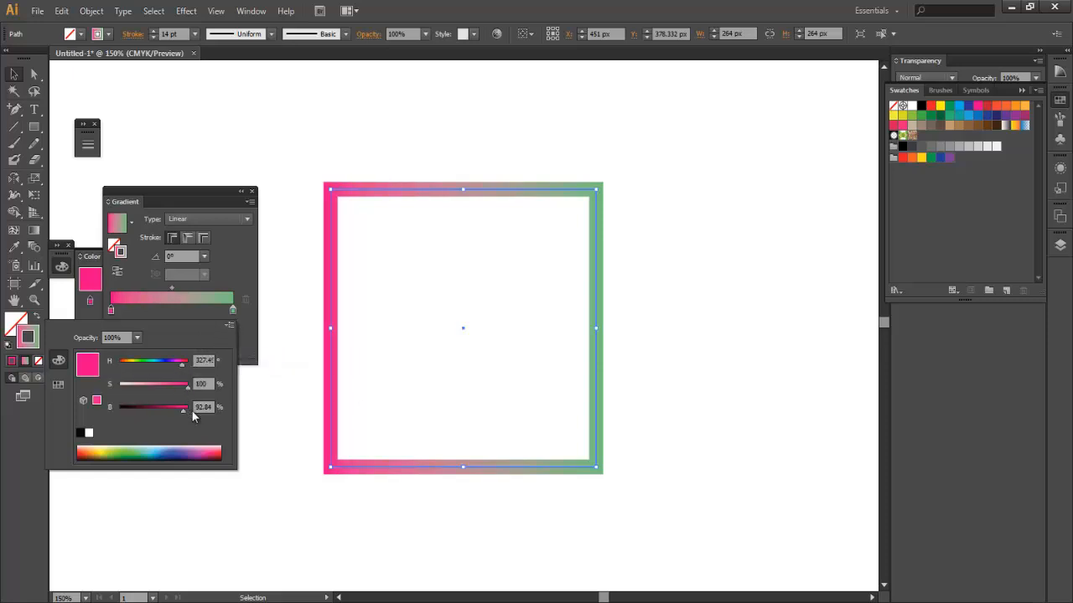
{"action": "left_click_drag", "start_coordinate": [182, 361], "coordinate": [154, 361]}
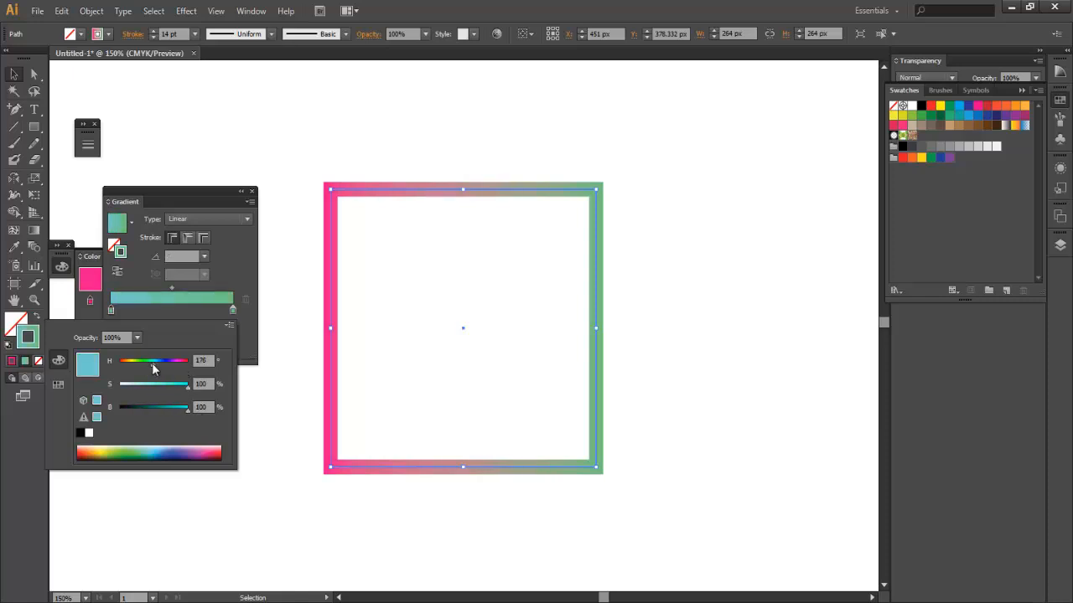
{"action": "left_click", "coordinate": [252, 191]}
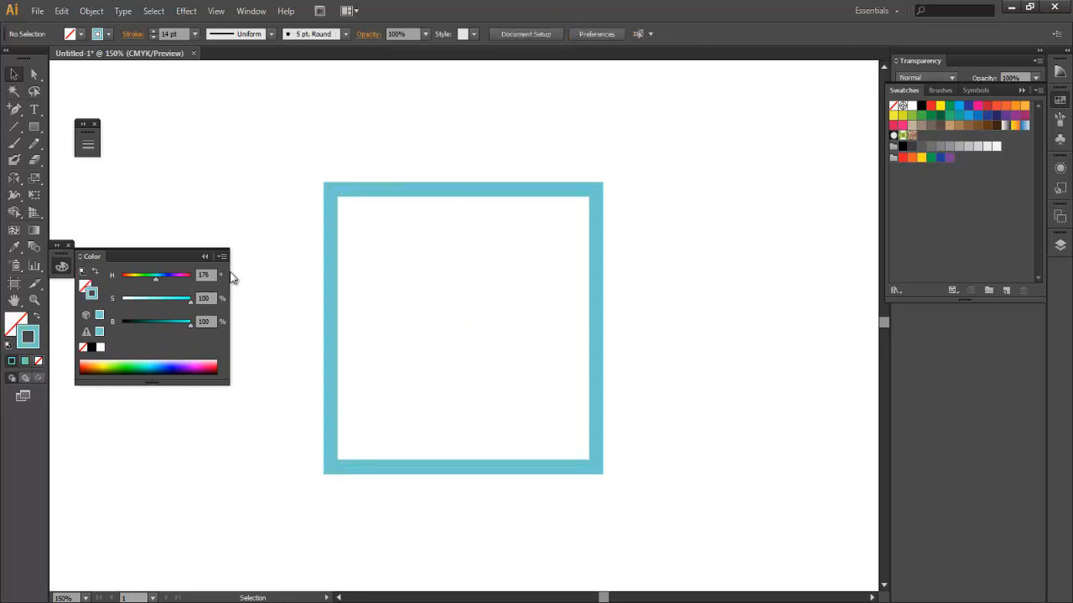
Step: Close the colour settings, keeping the square's solid teal outline
{"action": "left_click", "coordinate": [69, 256]}
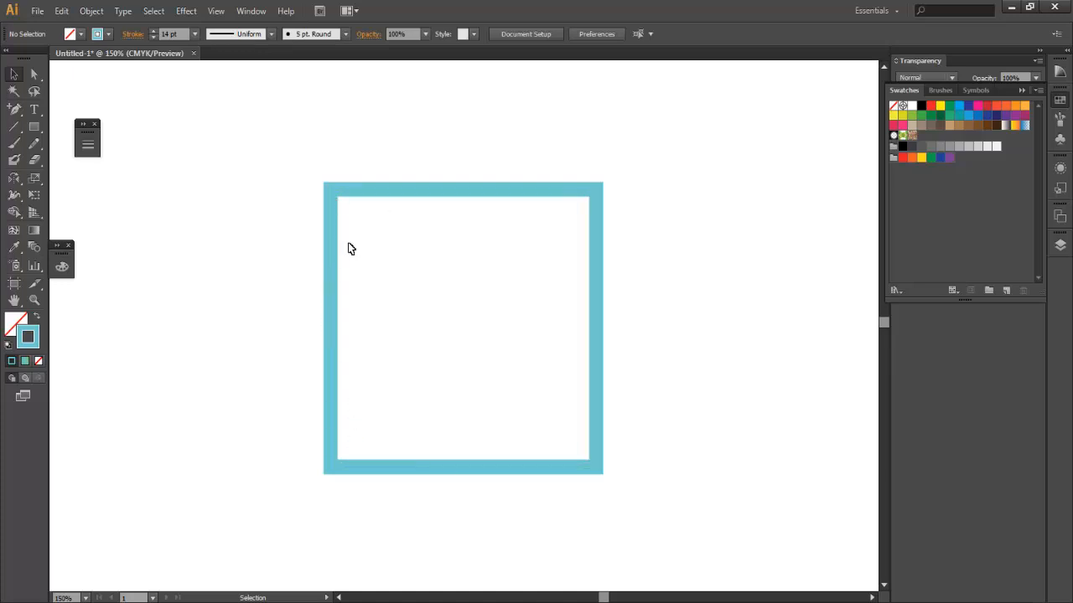
{"action": "mouse_move", "coordinate": [327, 305]}
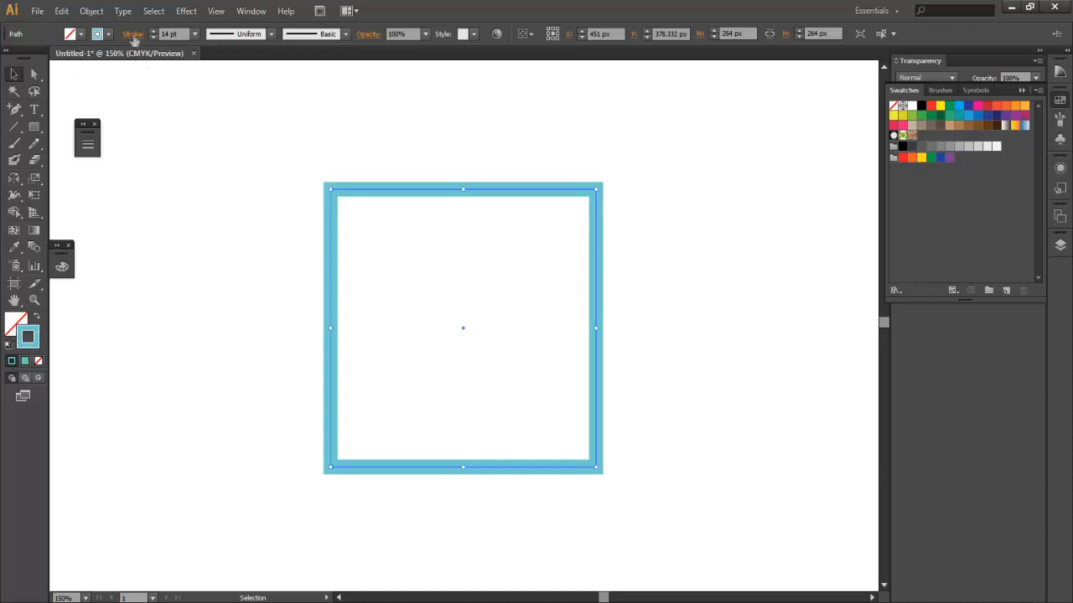
{"action": "mouse_move", "coordinate": [132, 34]}
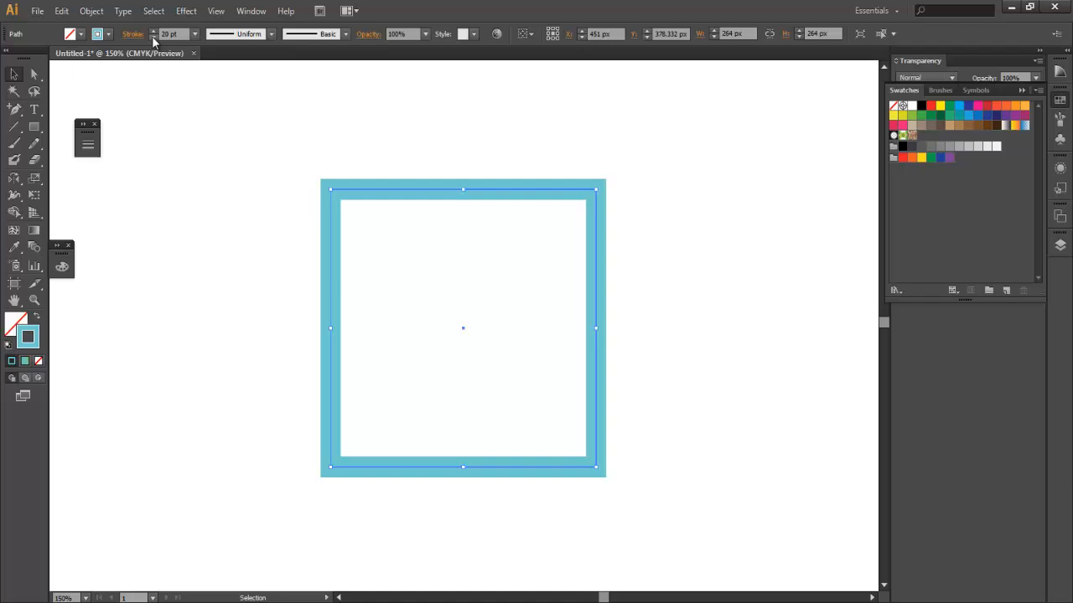
{"action": "left_click", "coordinate": [271, 34]}
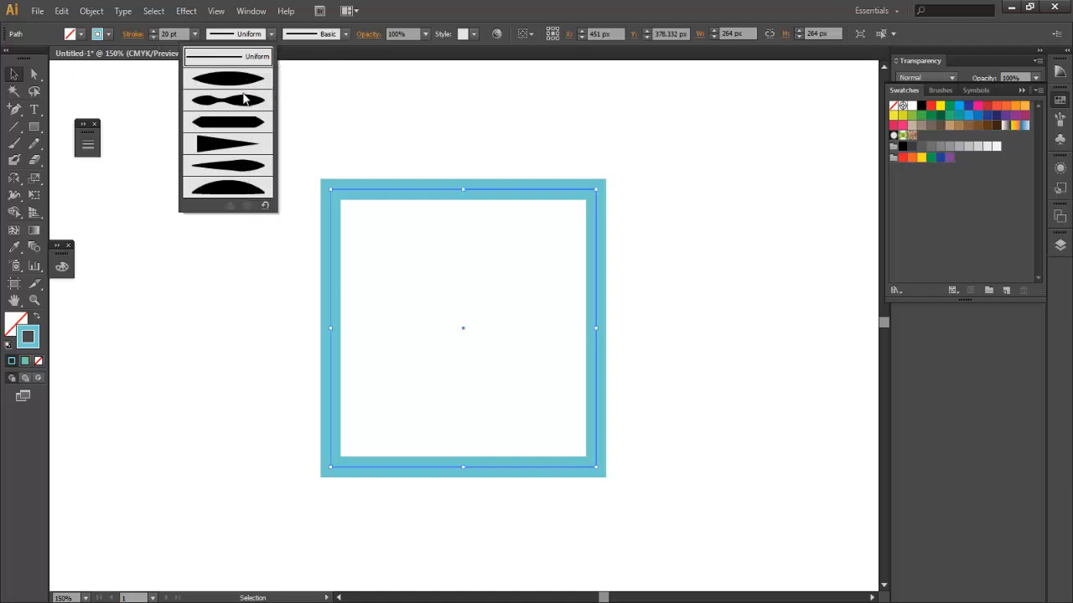
{"action": "left_click", "coordinate": [228, 101]}
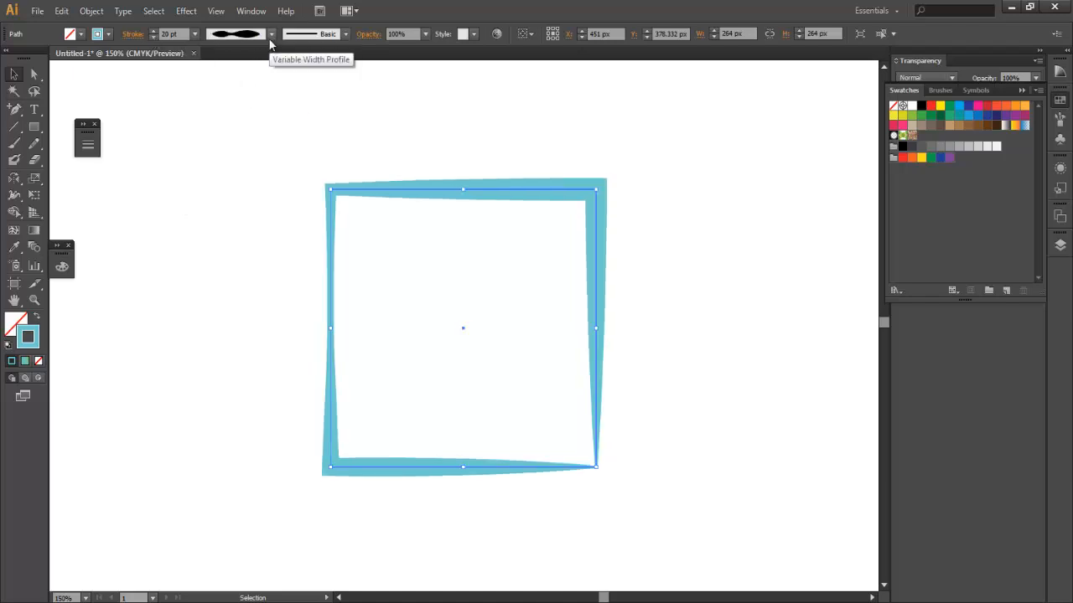
{"action": "left_click", "coordinate": [252, 34]}
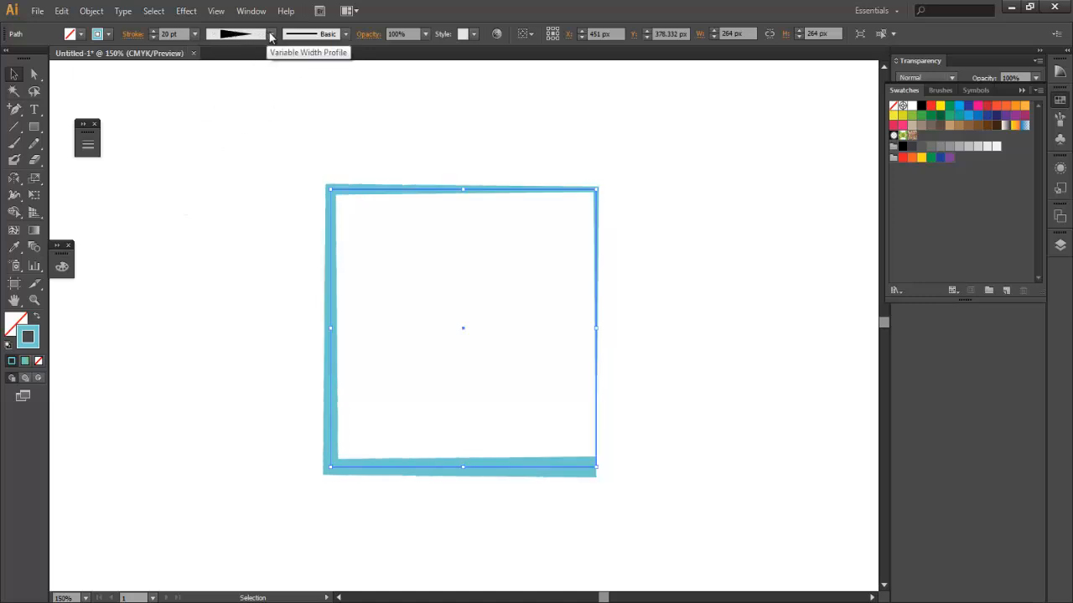
{"action": "left_click", "coordinate": [345, 34]}
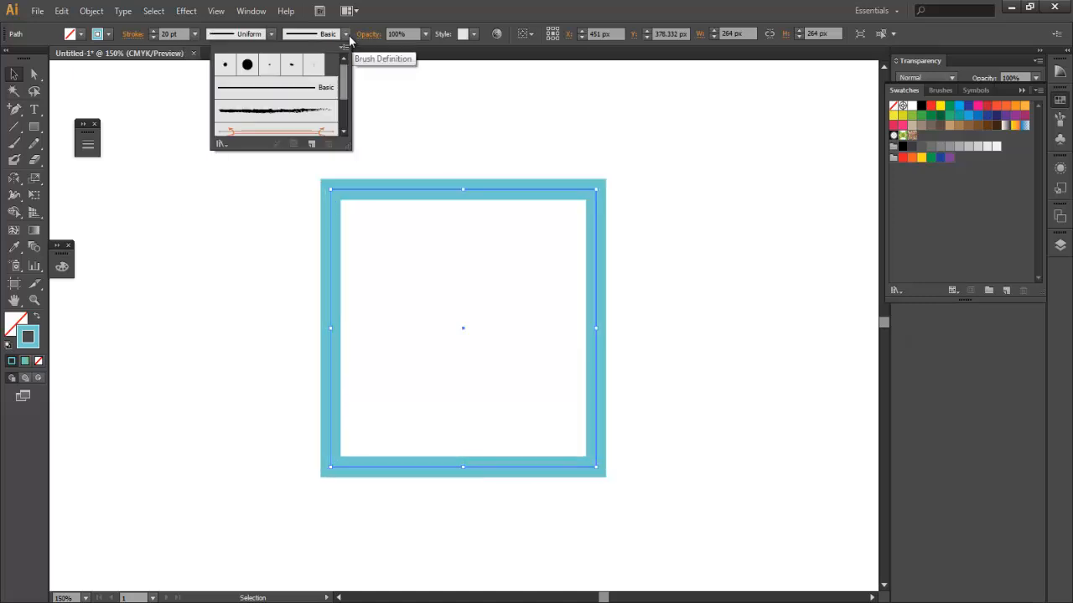
{"action": "left_click", "coordinate": [292, 64]}
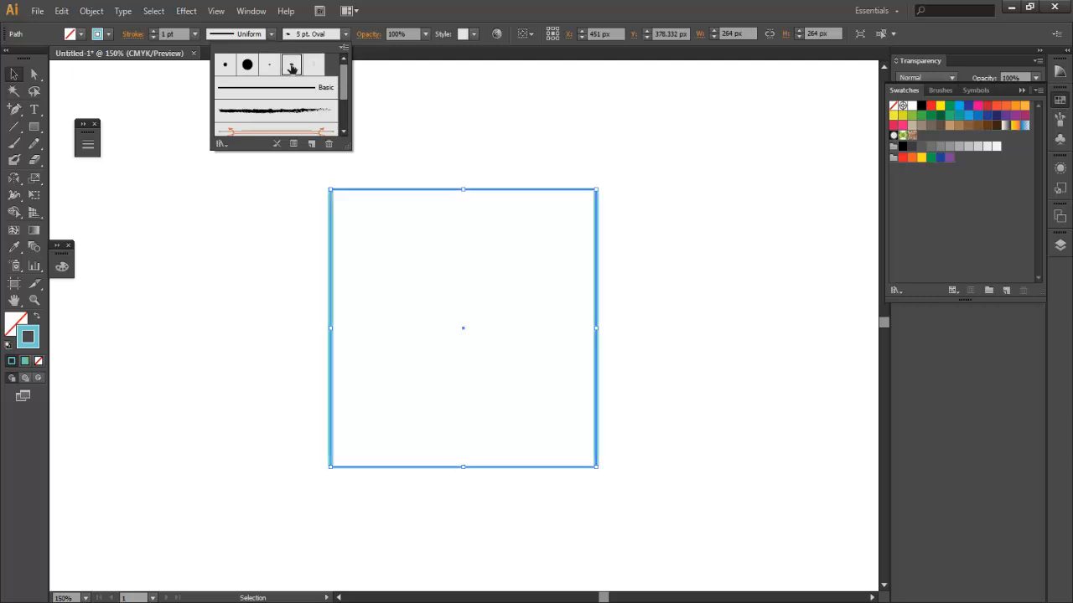
{"action": "left_click", "coordinate": [275, 120]}
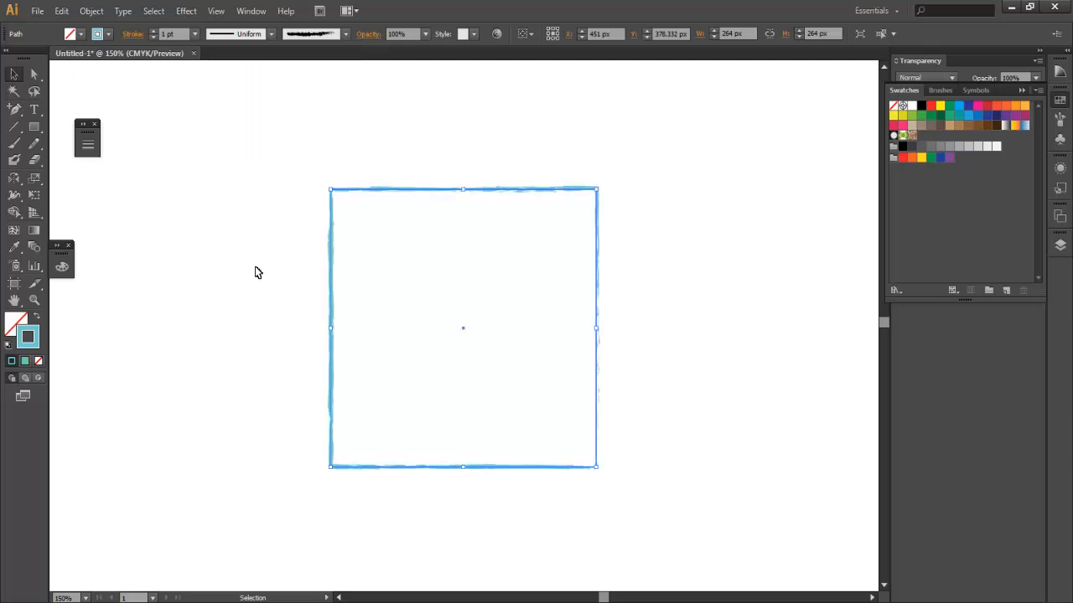
{"action": "key", "text": "ctrl+z"}
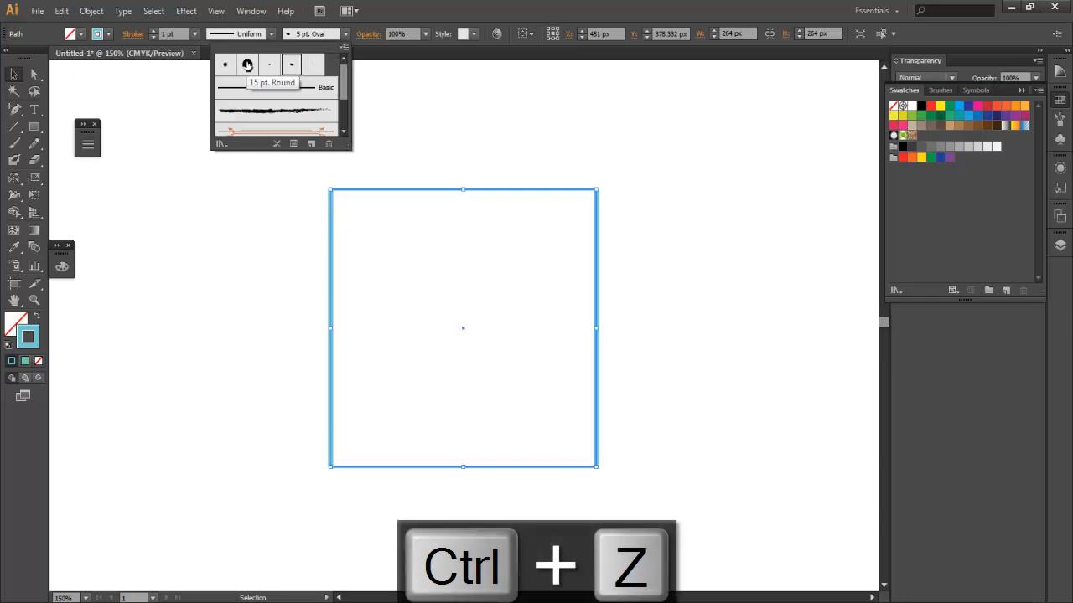
{"action": "key", "text": "ctrl+z"}
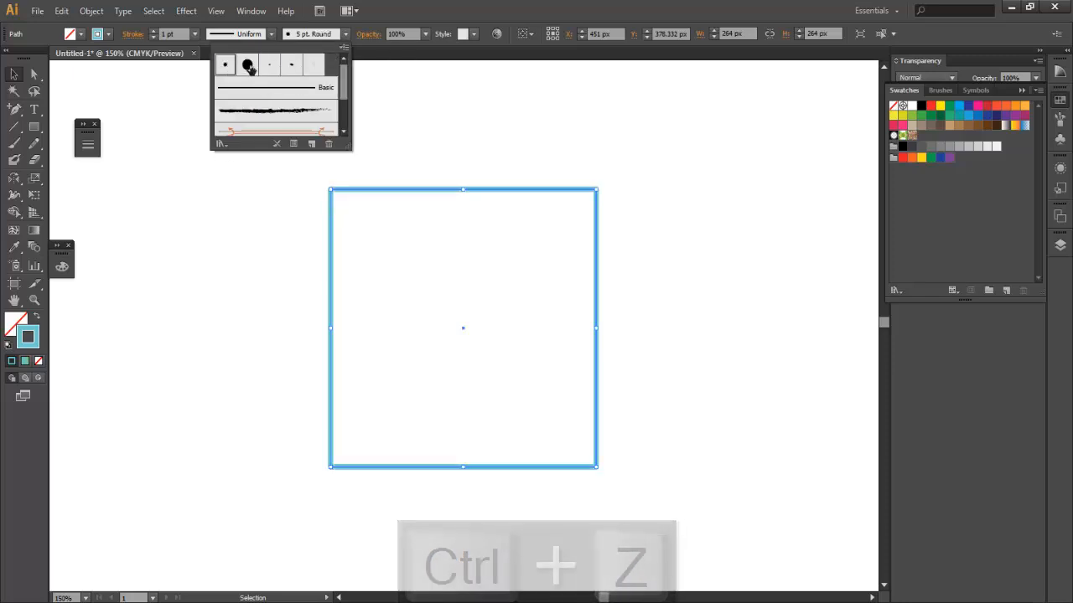
{"action": "key", "text": "ctrl+z"}
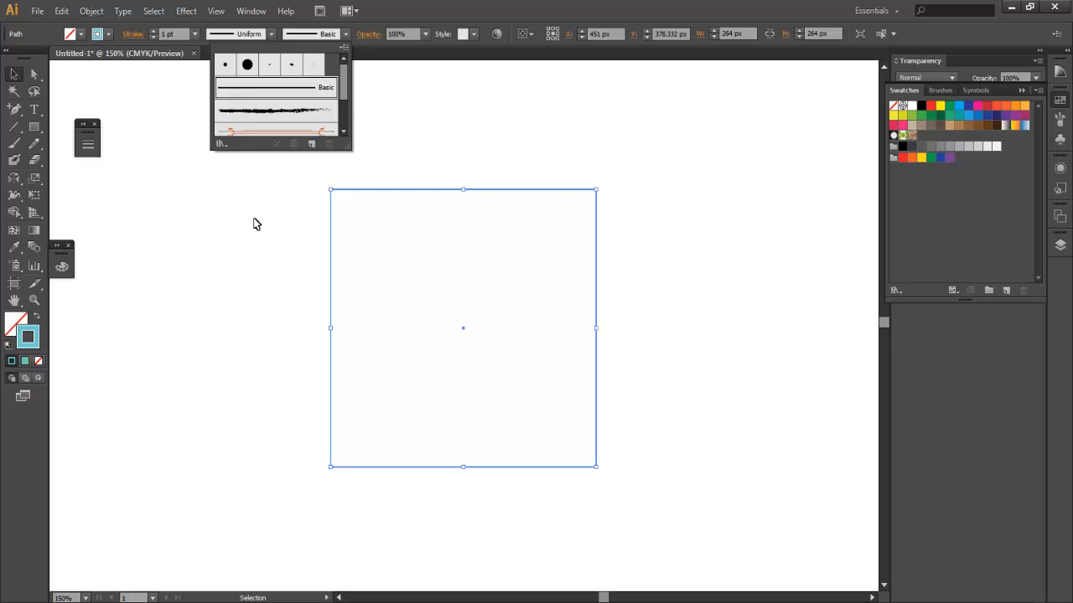
{"action": "left_click", "coordinate": [195, 34]}
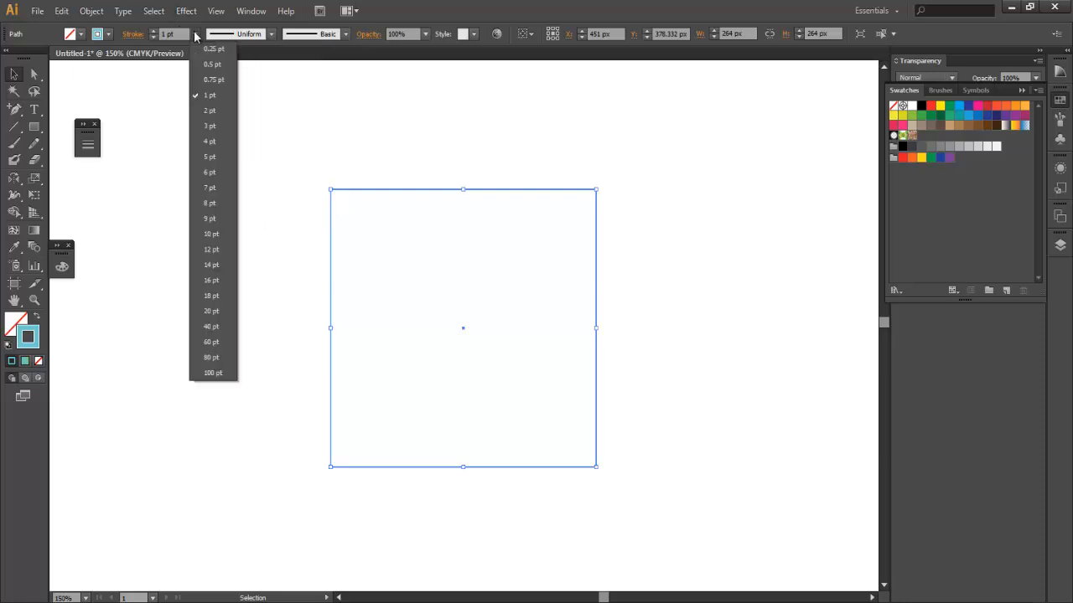
{"action": "left_click", "coordinate": [211, 310]}
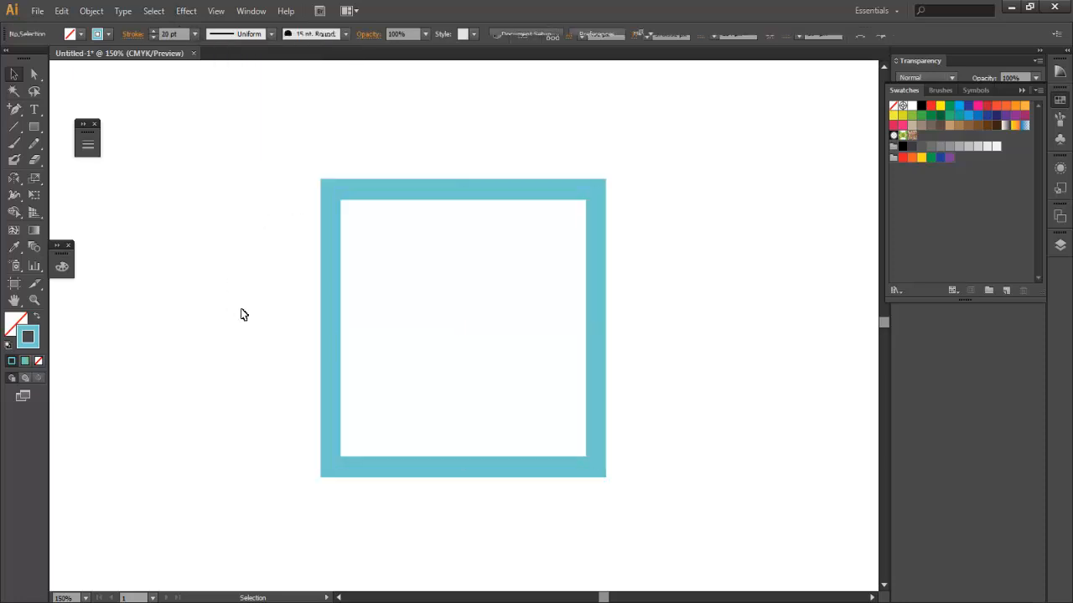
Step: Bring up the full Stroke panel from the Window menu and position it beside the square
{"action": "left_click", "coordinate": [462, 327]}
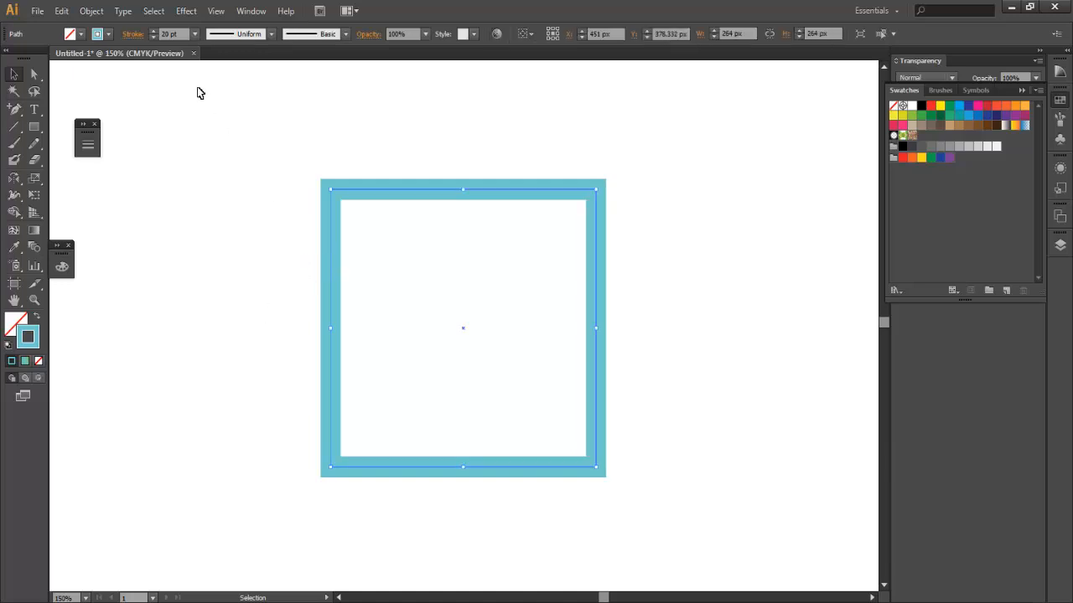
{"action": "mouse_move", "coordinate": [232, 236]}
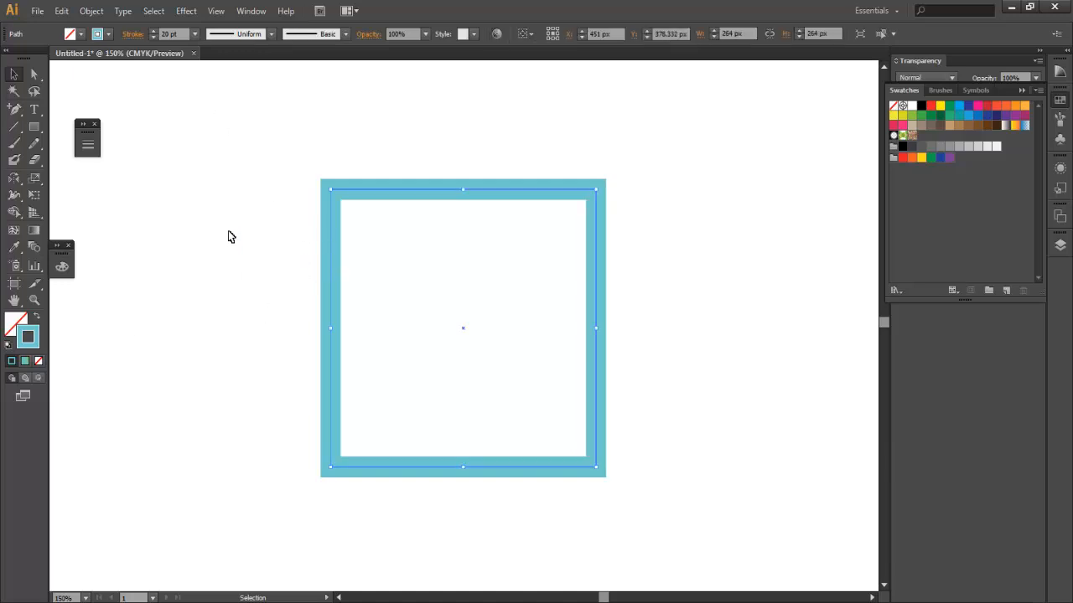
{"action": "mouse_move", "coordinate": [354, 287]}
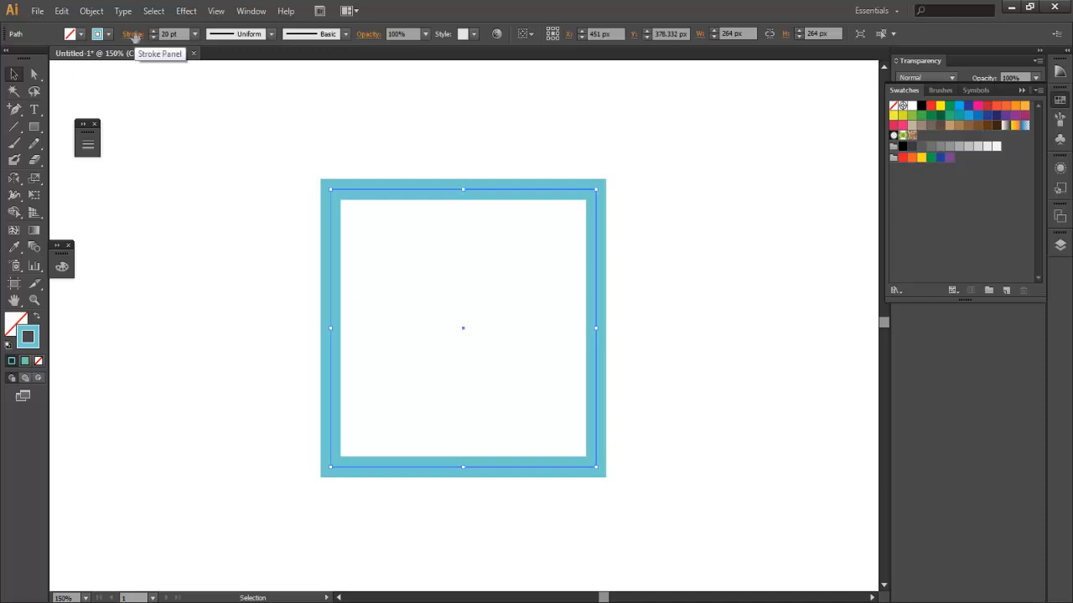
{"action": "left_click", "coordinate": [251, 10]}
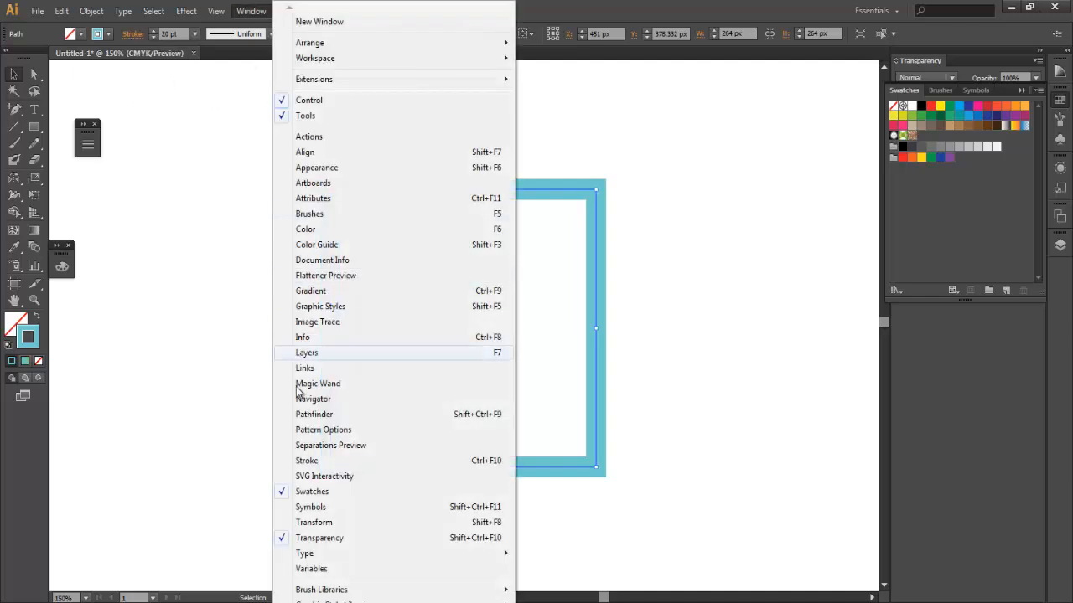
{"action": "left_click", "coordinate": [307, 460]}
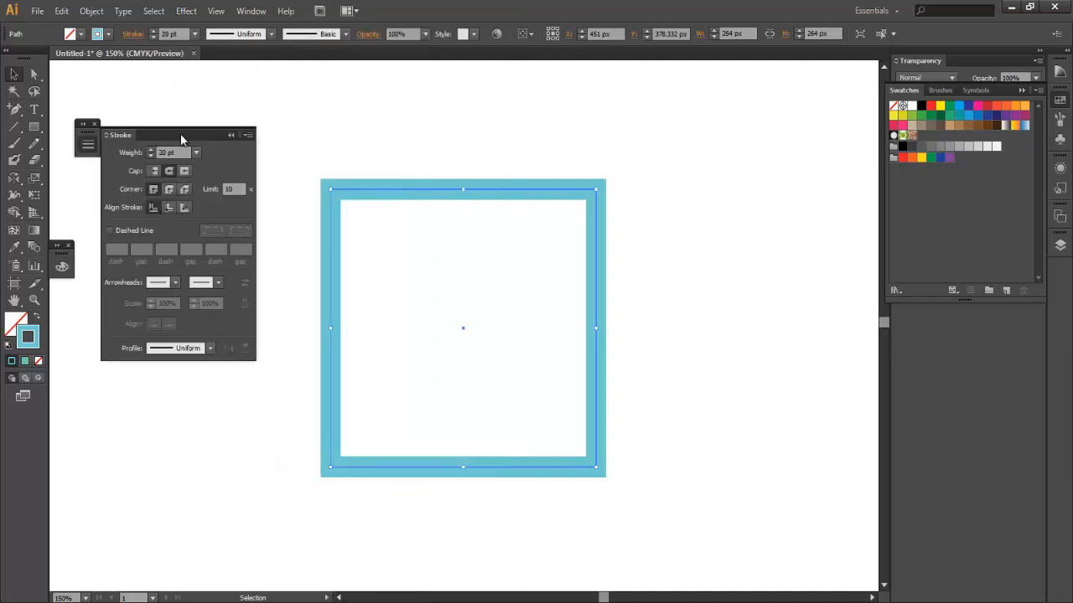
{"action": "left_click_drag", "start_coordinate": [181, 134], "coordinate": [164, 184]}
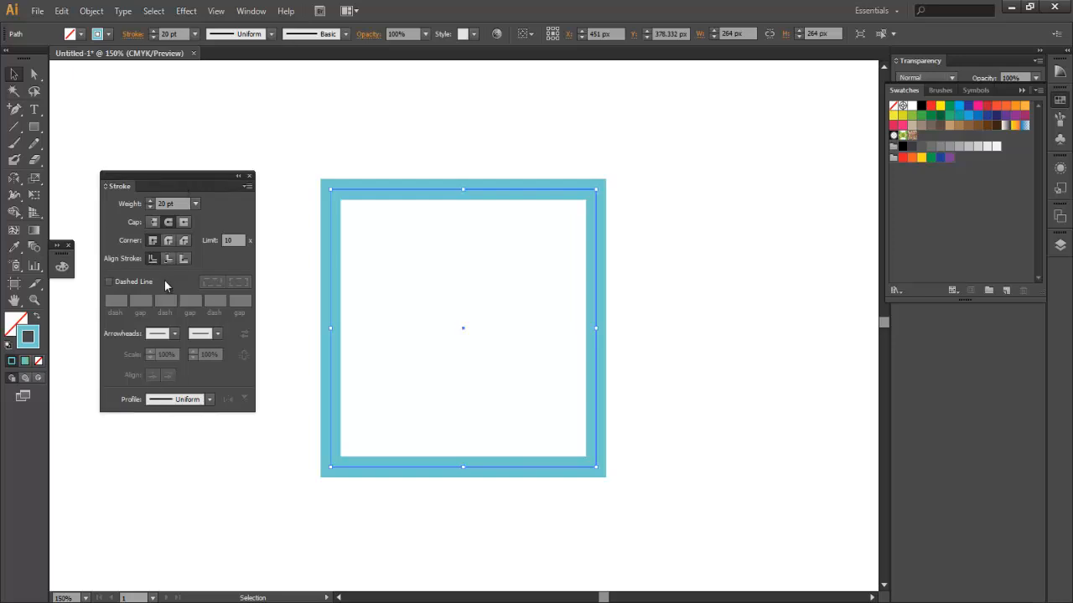
{"action": "left_click", "coordinate": [248, 186]}
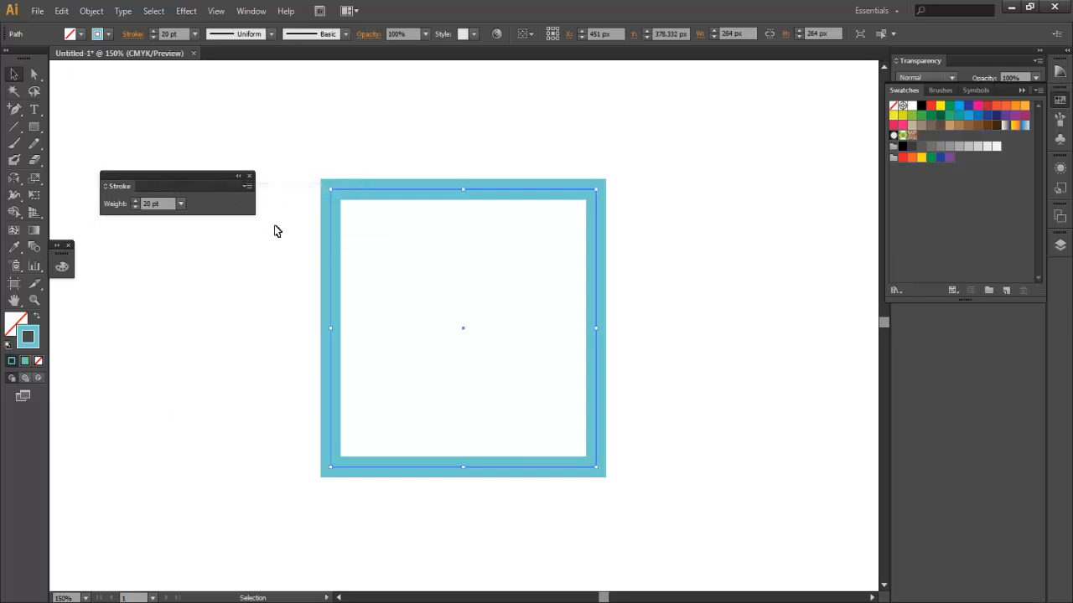
{"action": "left_click", "coordinate": [245, 194]}
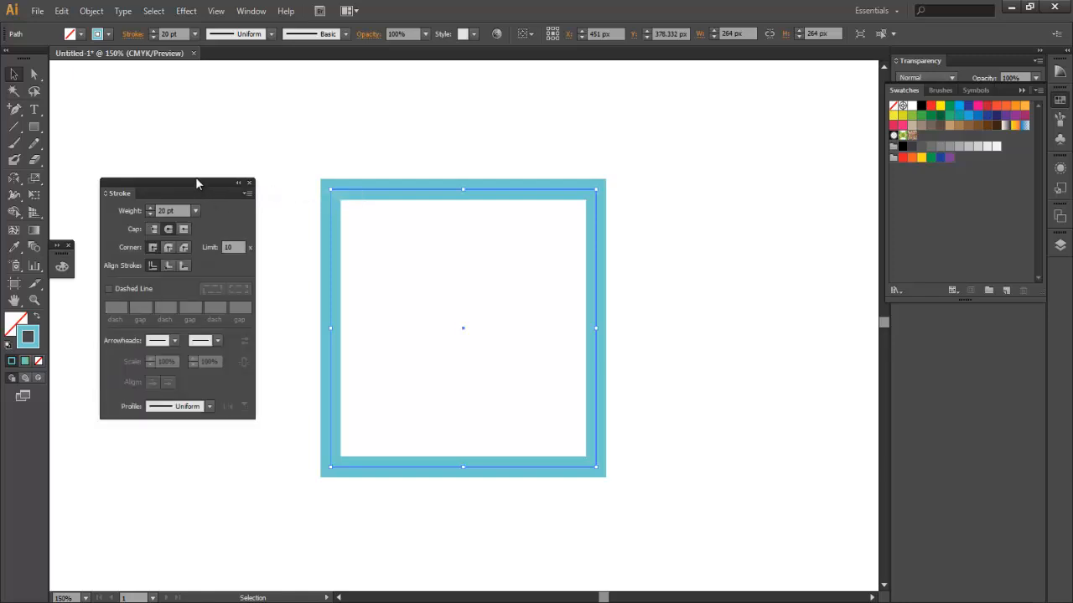
{"action": "left_click_drag", "start_coordinate": [197, 183], "coordinate": [198, 159]}
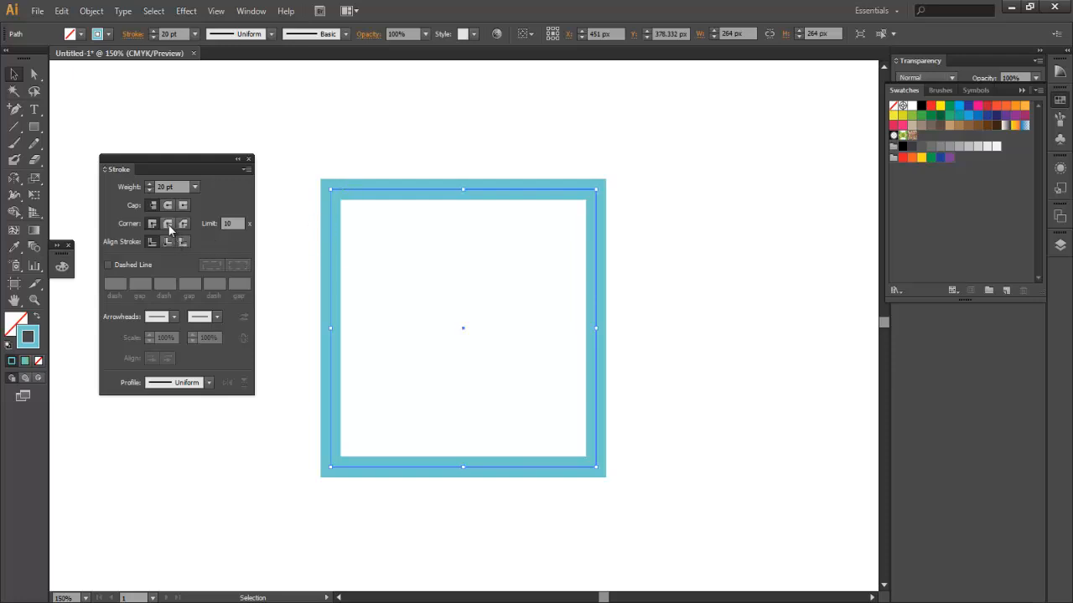
{"action": "left_click", "coordinate": [167, 224]}
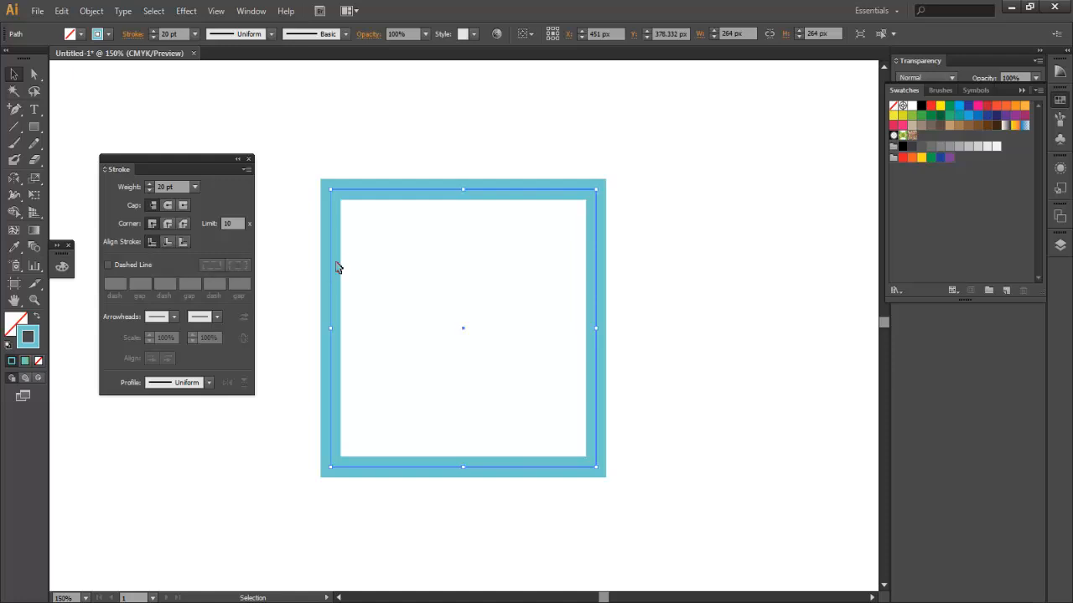
{"action": "mouse_move", "coordinate": [322, 292]}
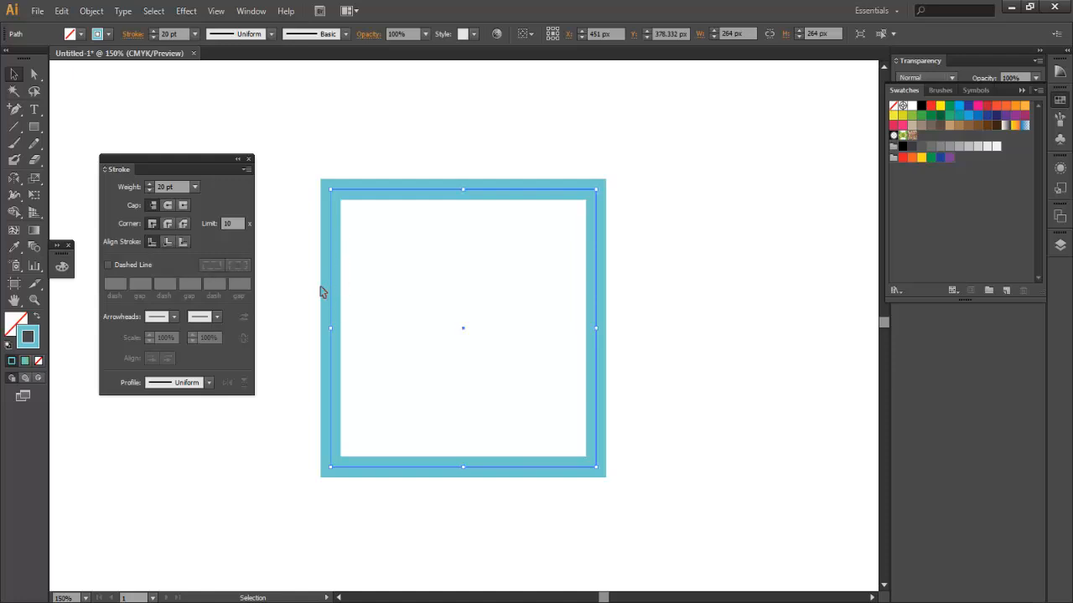
{"action": "mouse_move", "coordinate": [334, 285]}
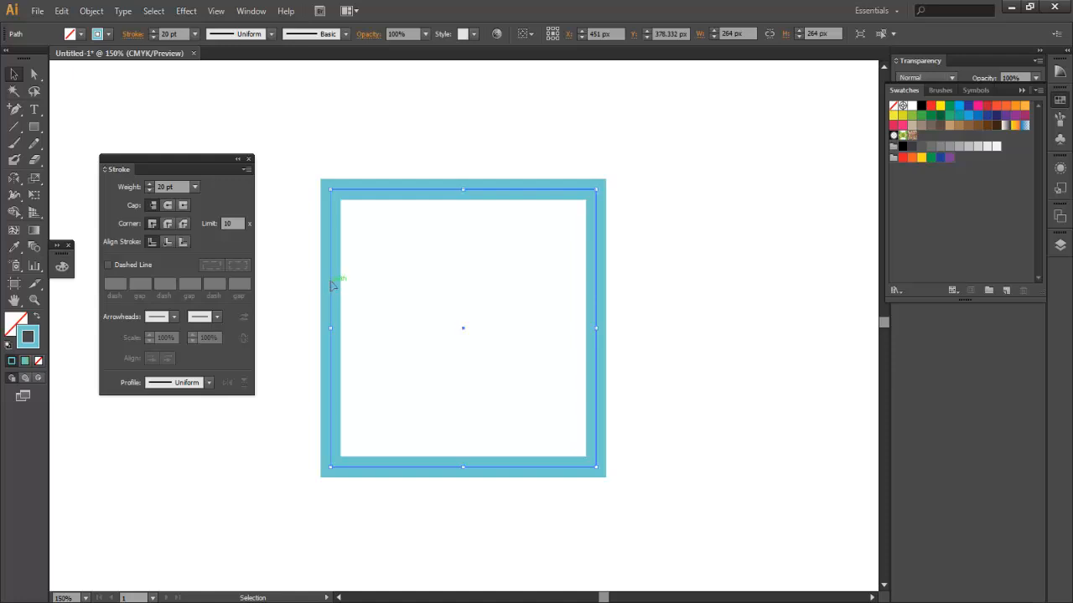
{"action": "mouse_move", "coordinate": [317, 289]}
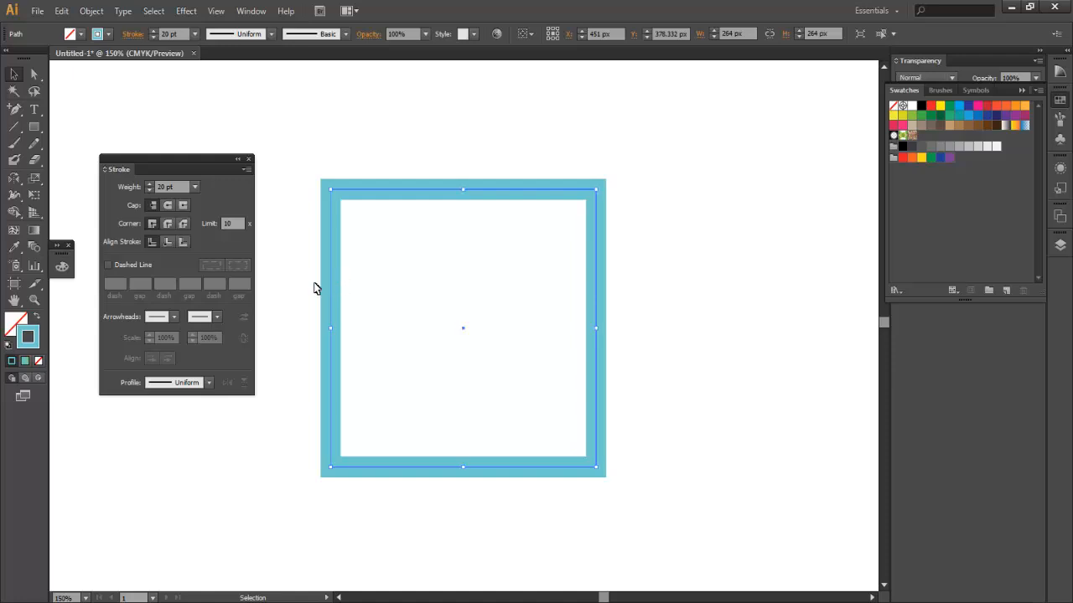
Step: Try aligning the outline inside and outside the path, then centre it on the path again
{"action": "left_click", "coordinate": [168, 242]}
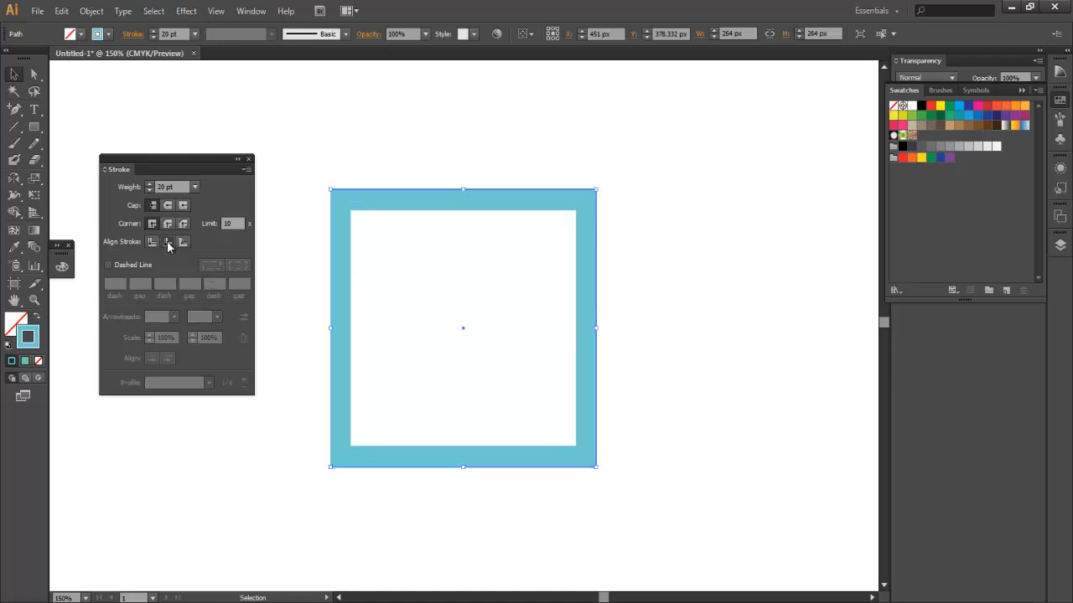
{"action": "left_click", "coordinate": [183, 242]}
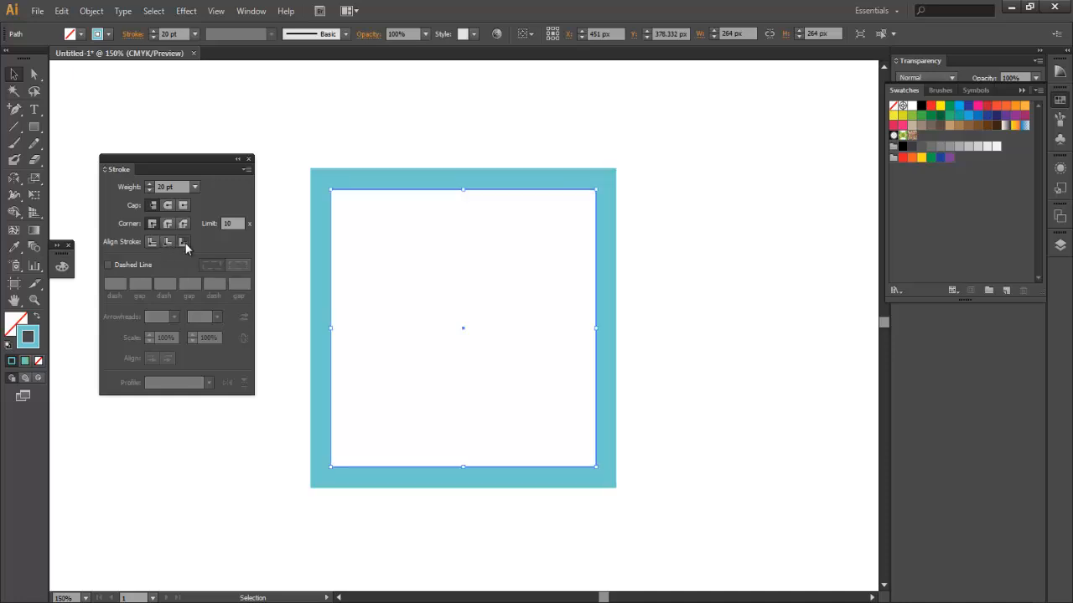
{"action": "left_click", "coordinate": [150, 242]}
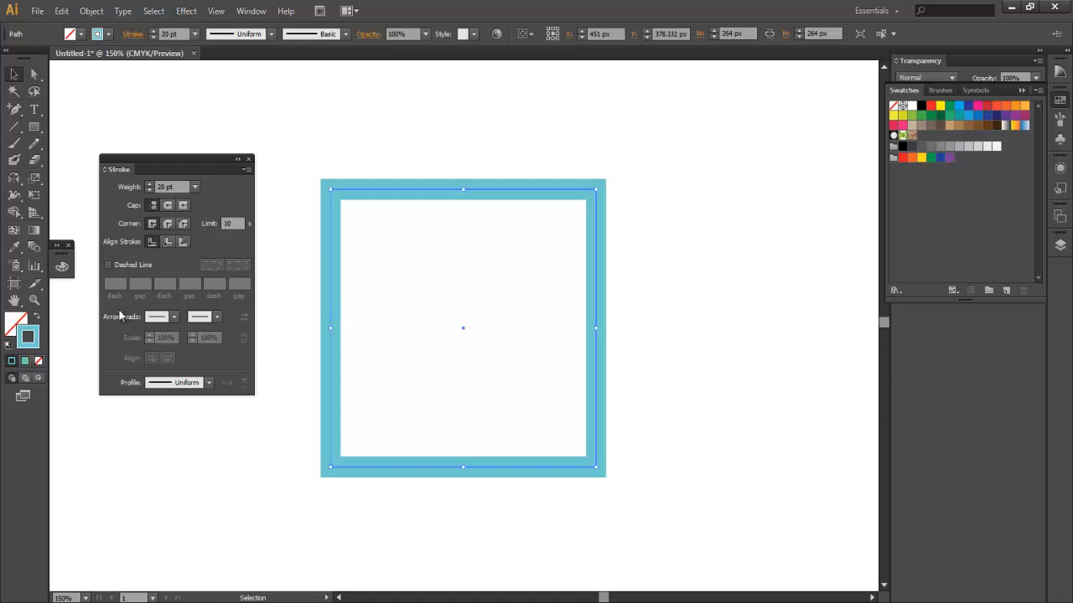
{"action": "mouse_move", "coordinate": [336, 266]}
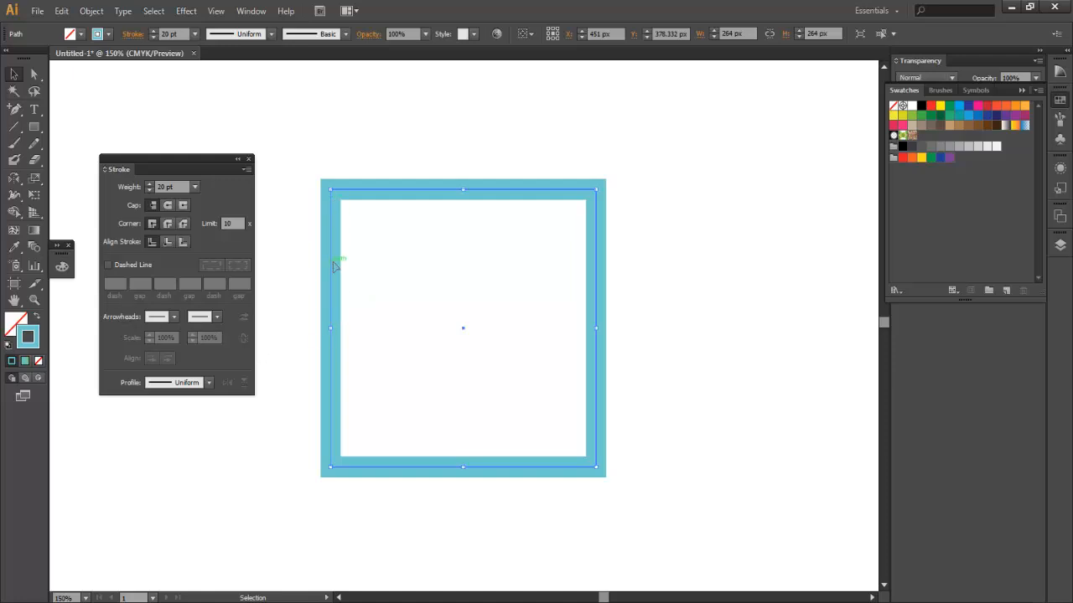
{"action": "mouse_move", "coordinate": [176, 272]}
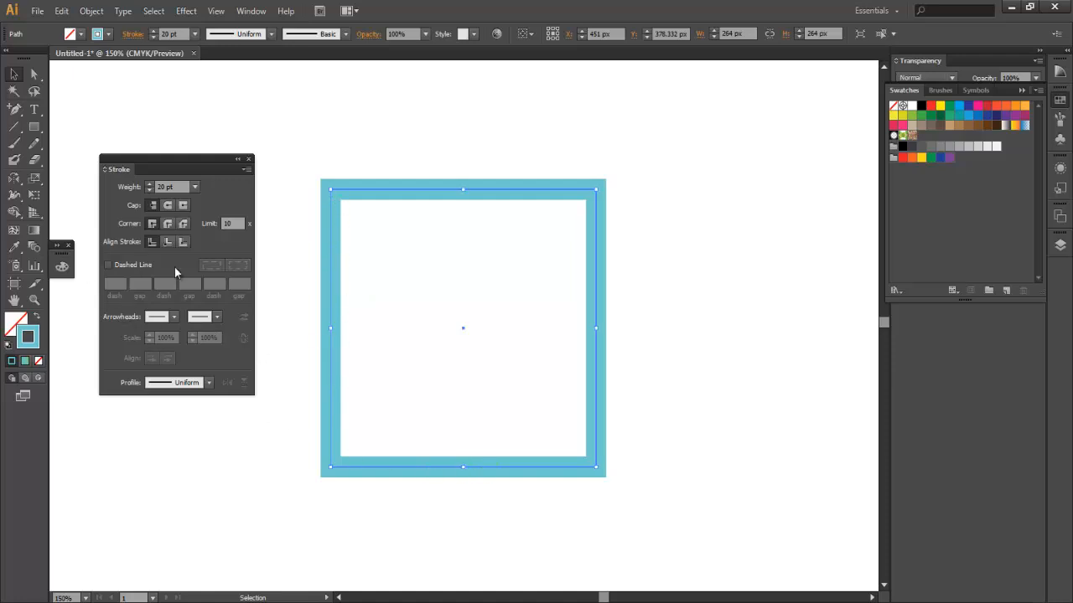
Step: Make the teal outline dashed, thin it slightly and align the dashes to the corners
{"action": "left_click", "coordinate": [107, 264]}
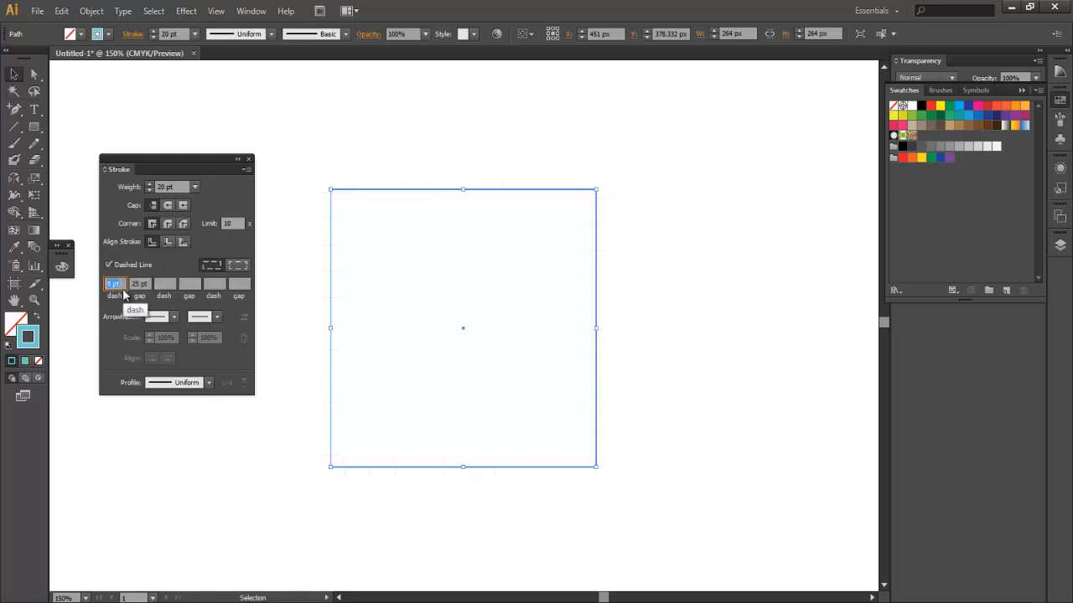
{"action": "left_click", "coordinate": [108, 265]}
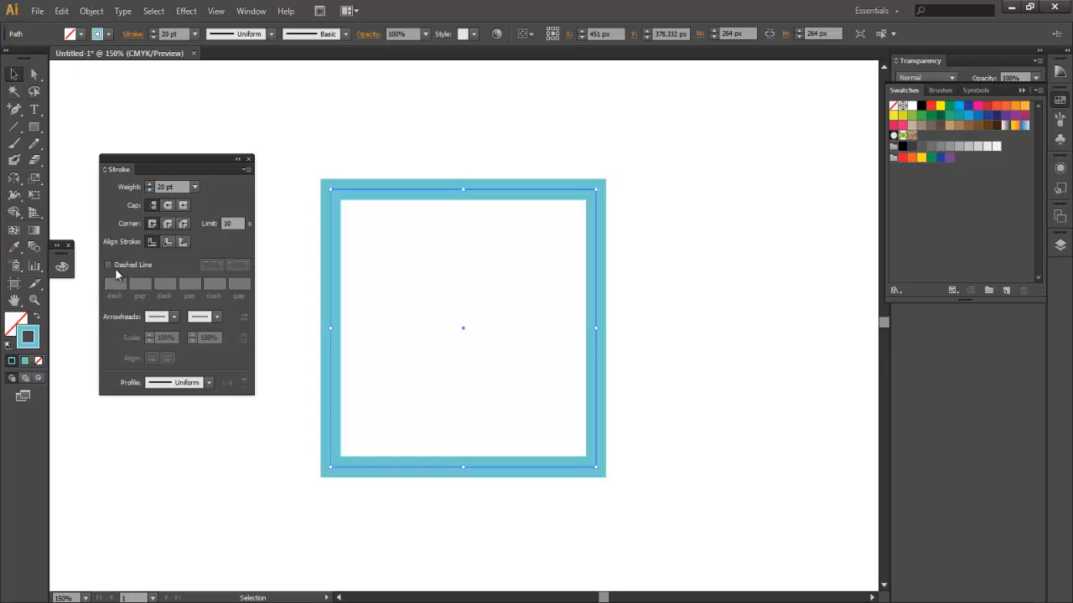
{"action": "left_click", "coordinate": [108, 265]}
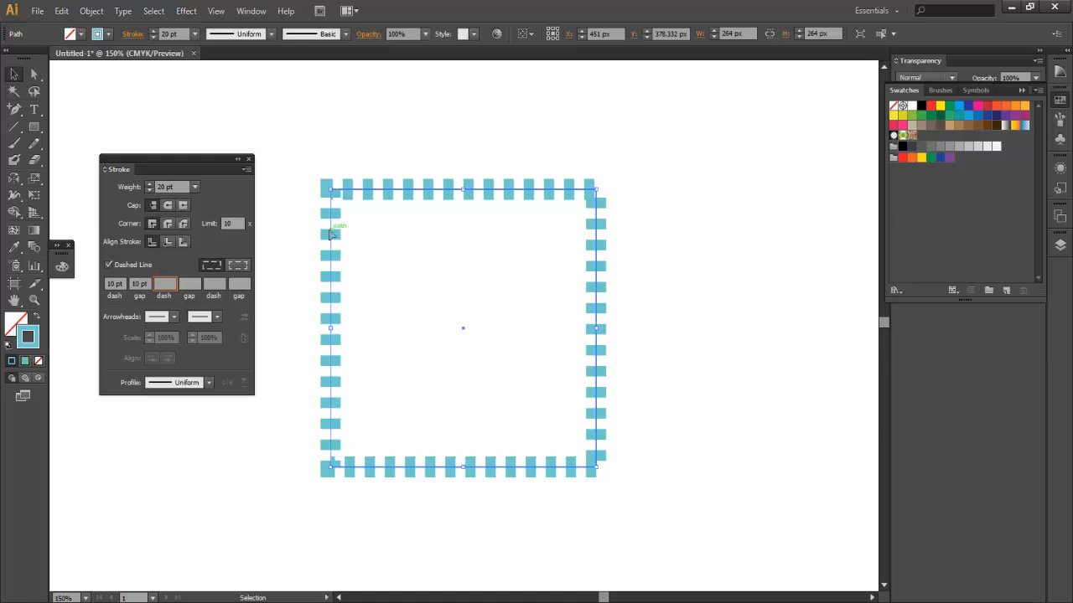
{"action": "left_click", "coordinate": [149, 191]}
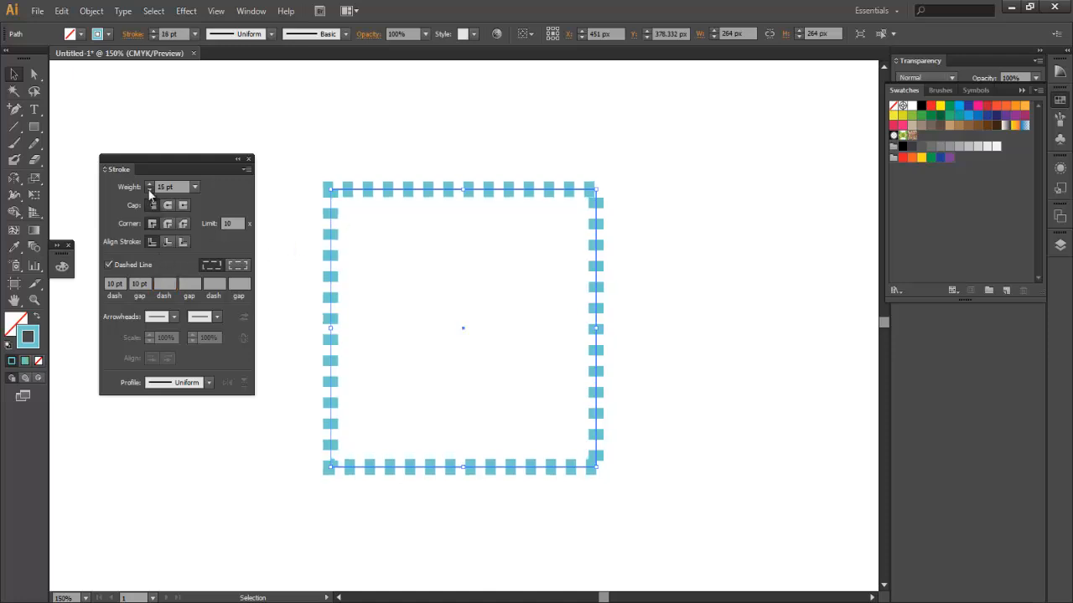
{"action": "left_click", "coordinate": [149, 190]}
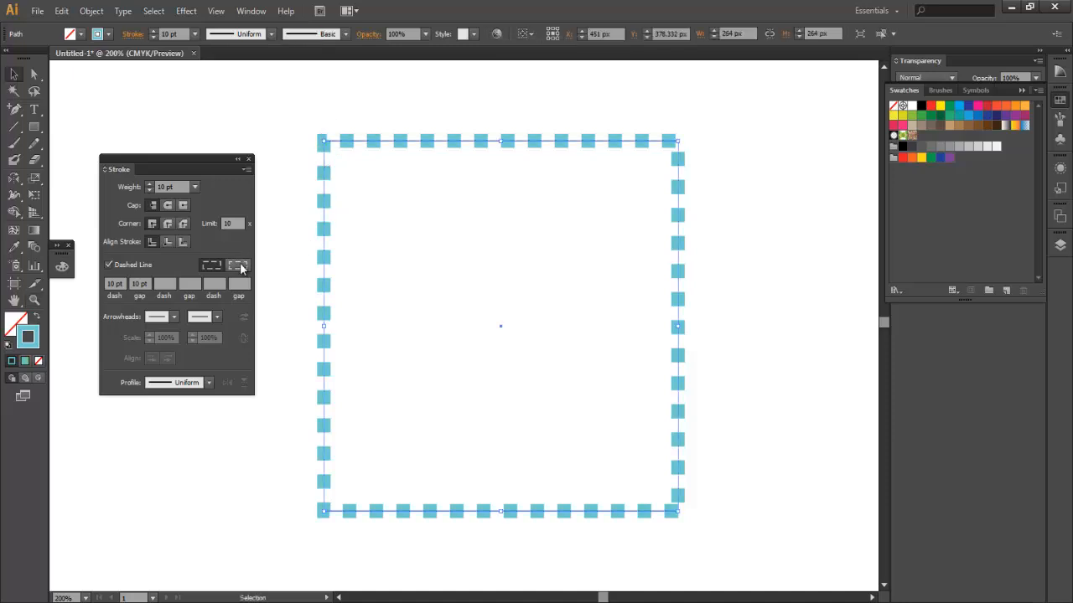
{"action": "mouse_move", "coordinate": [242, 265]}
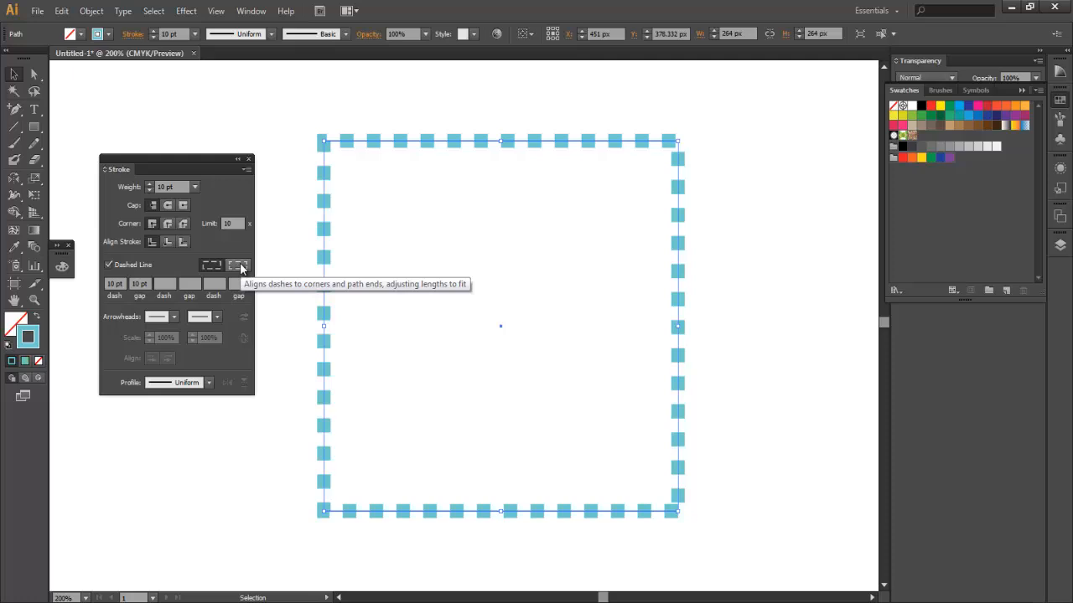
{"action": "left_click", "coordinate": [238, 265]}
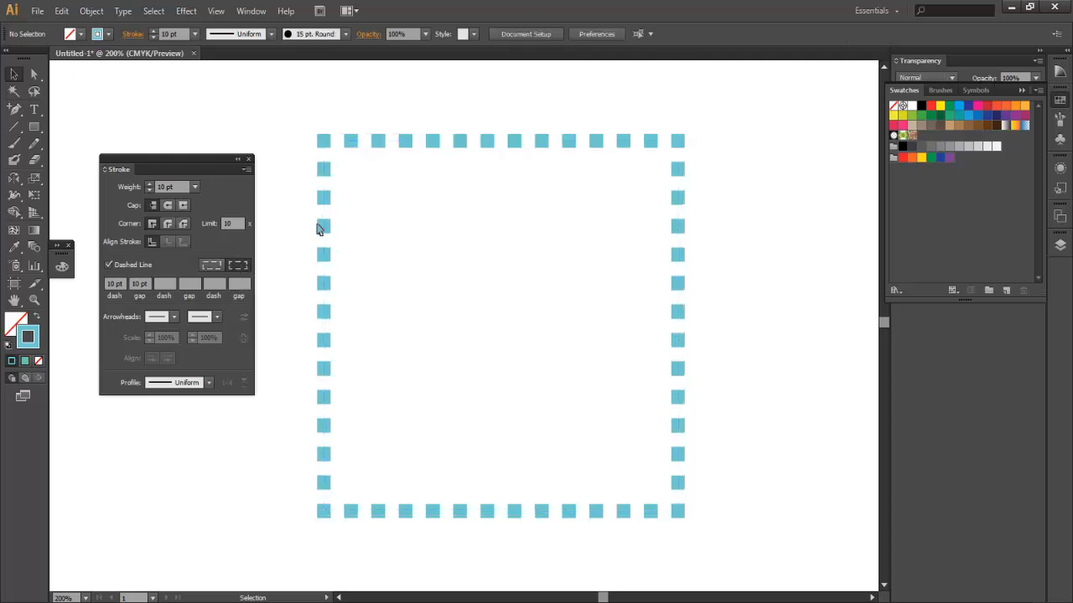
{"action": "mouse_move", "coordinate": [293, 95]}
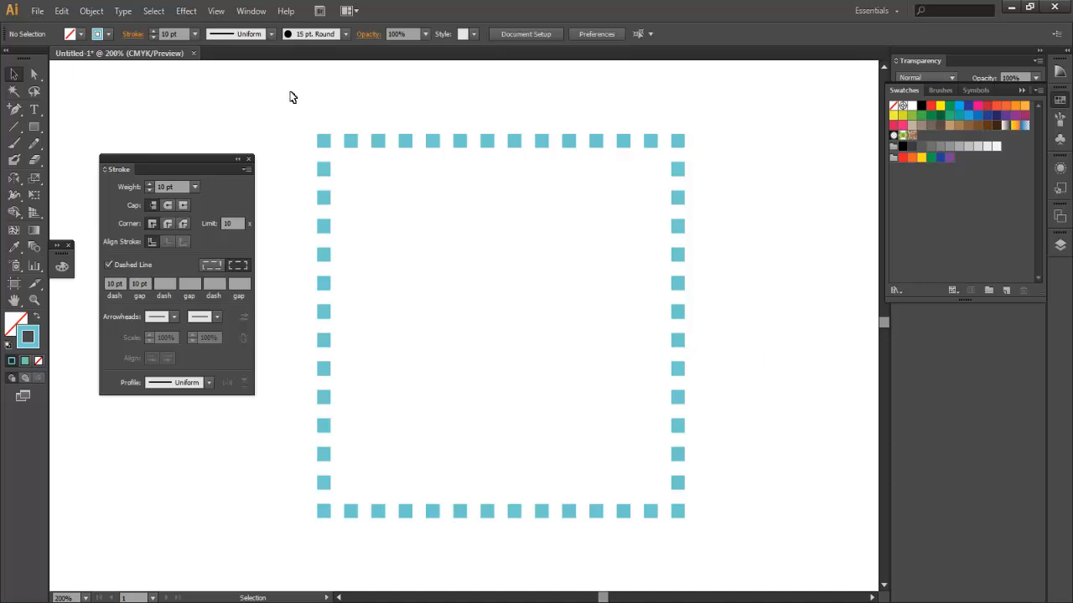
{"action": "mouse_move", "coordinate": [291, 223]}
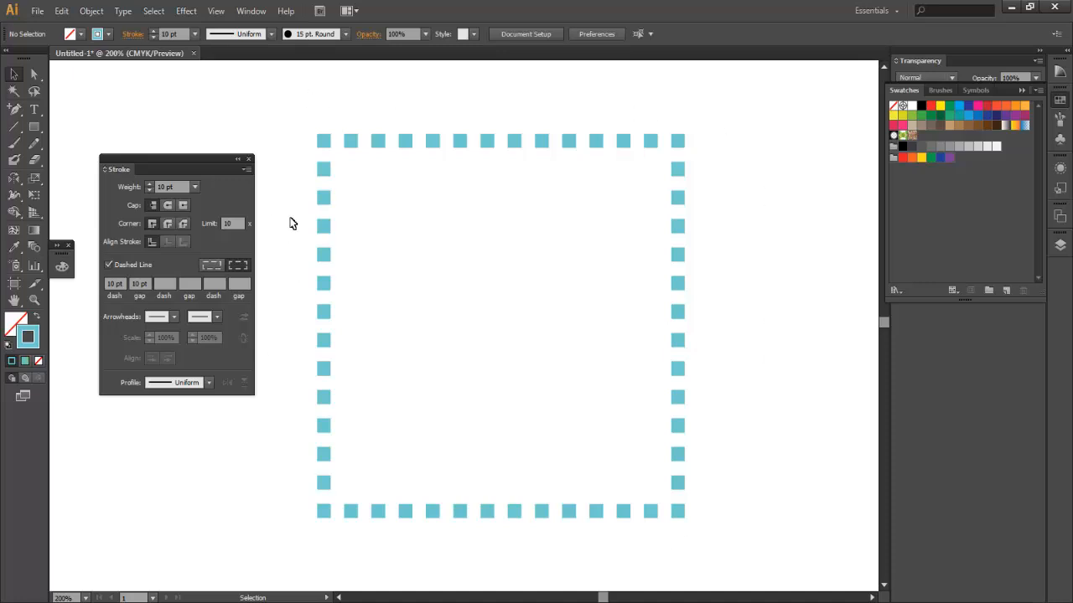
{"action": "mouse_move", "coordinate": [327, 310]}
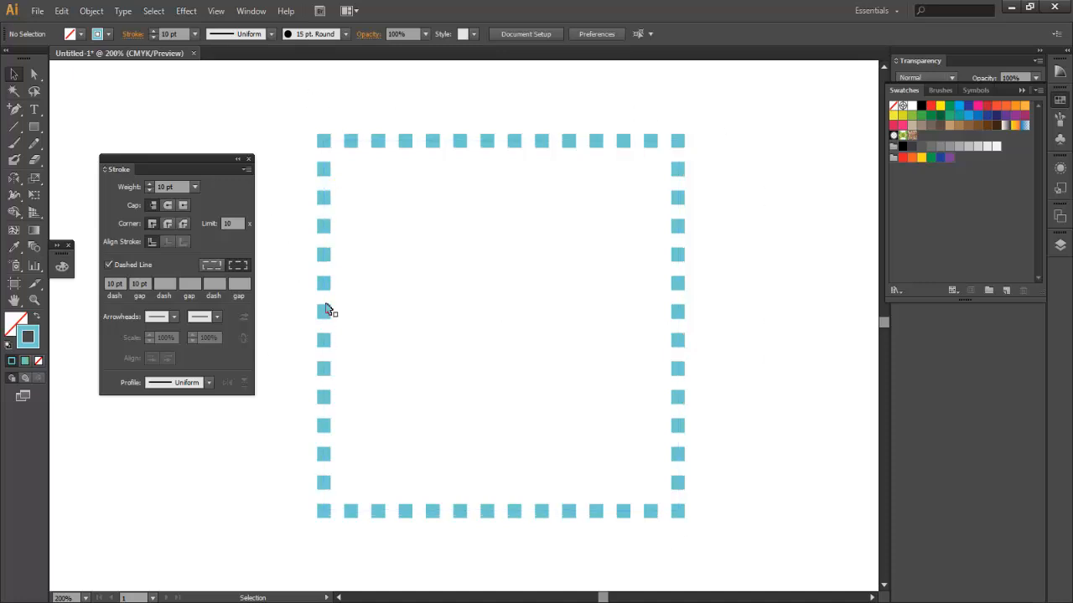
{"action": "mouse_move", "coordinate": [335, 327]}
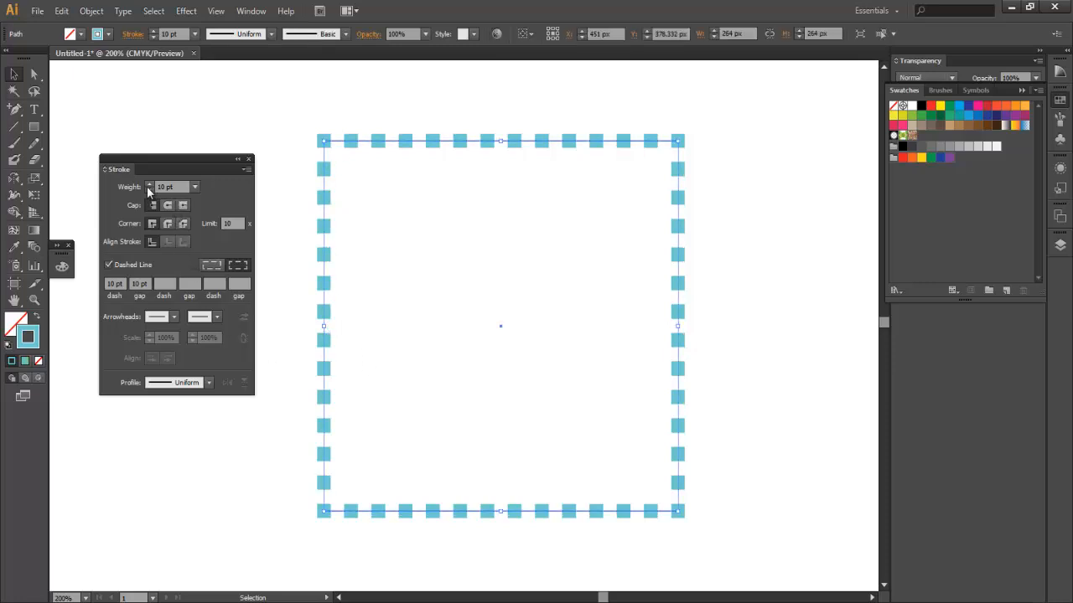
Step: Lower the dashed outline's stroke weight and zoom in on the square's left edge
{"action": "left_click", "coordinate": [149, 191]}
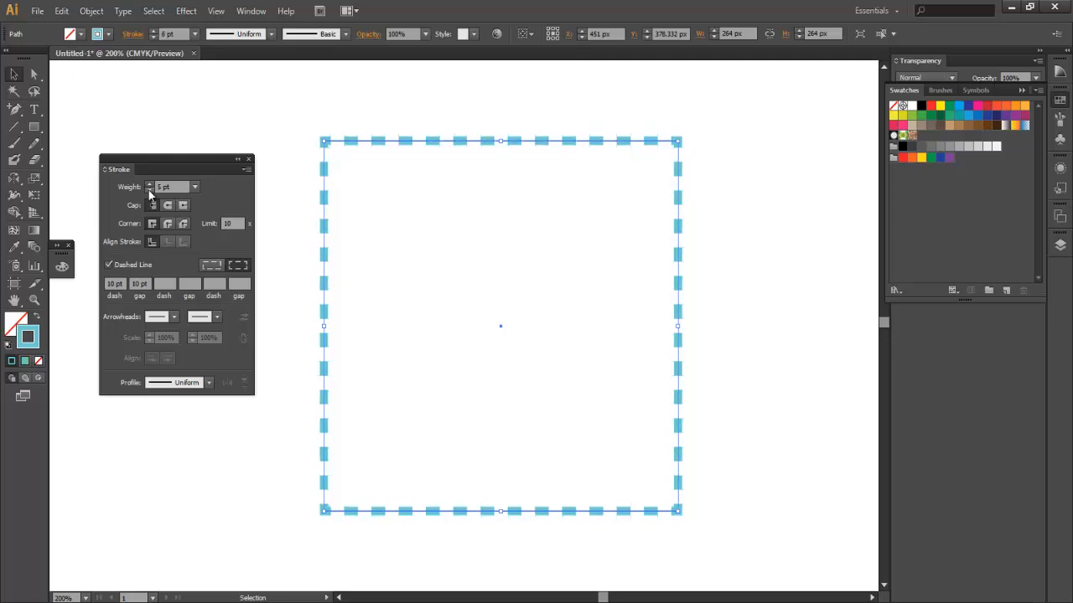
{"action": "left_click", "coordinate": [302, 233]}
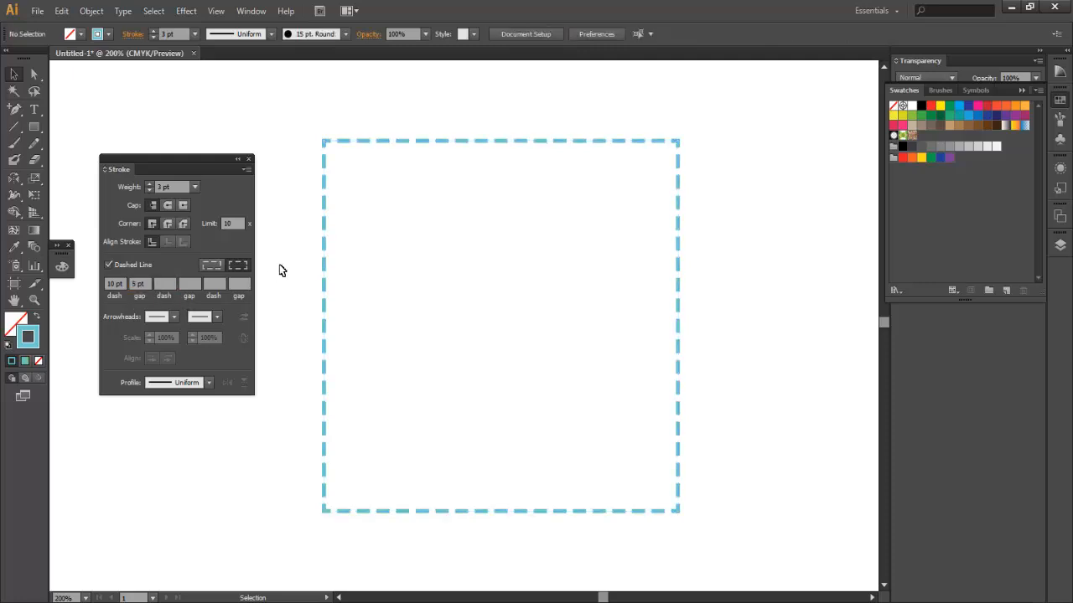
{"action": "left_click", "coordinate": [409, 211]}
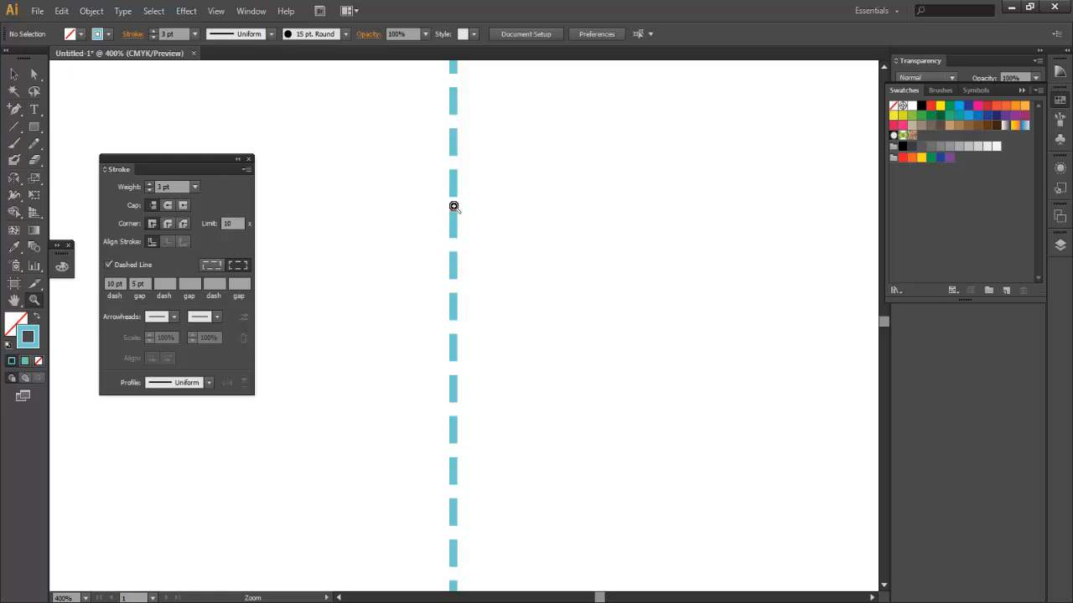
{"action": "mouse_move", "coordinate": [456, 200]}
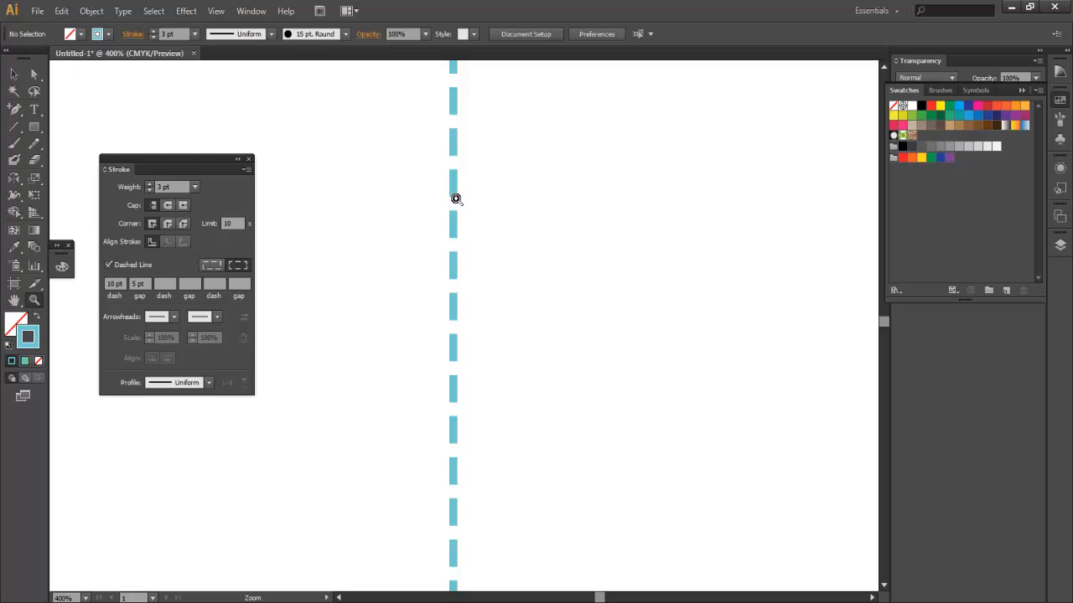
{"action": "mouse_move", "coordinate": [456, 205]}
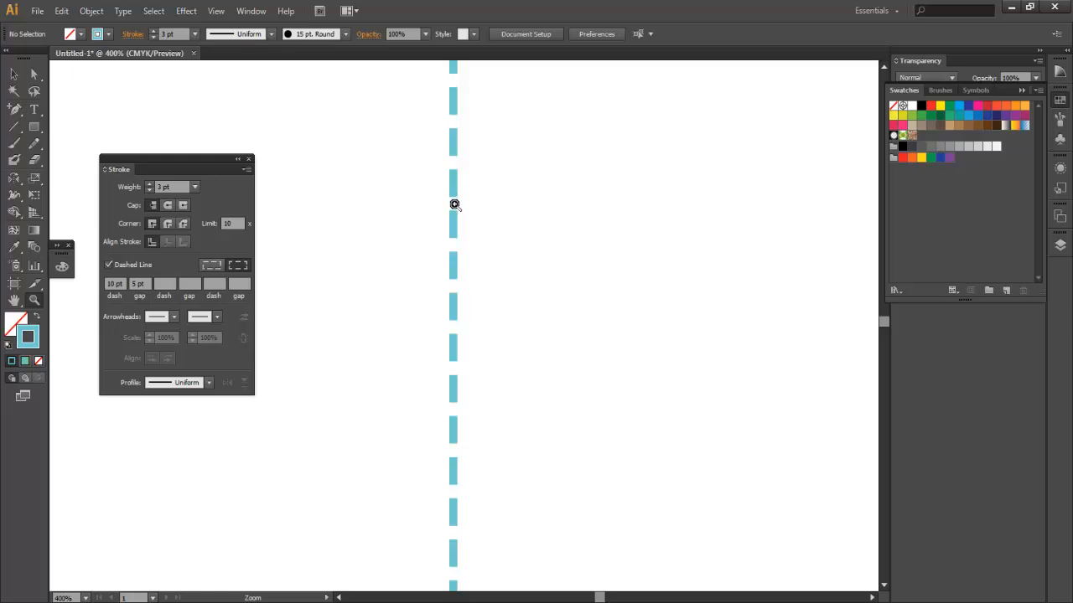
{"action": "mouse_move", "coordinate": [454, 199]}
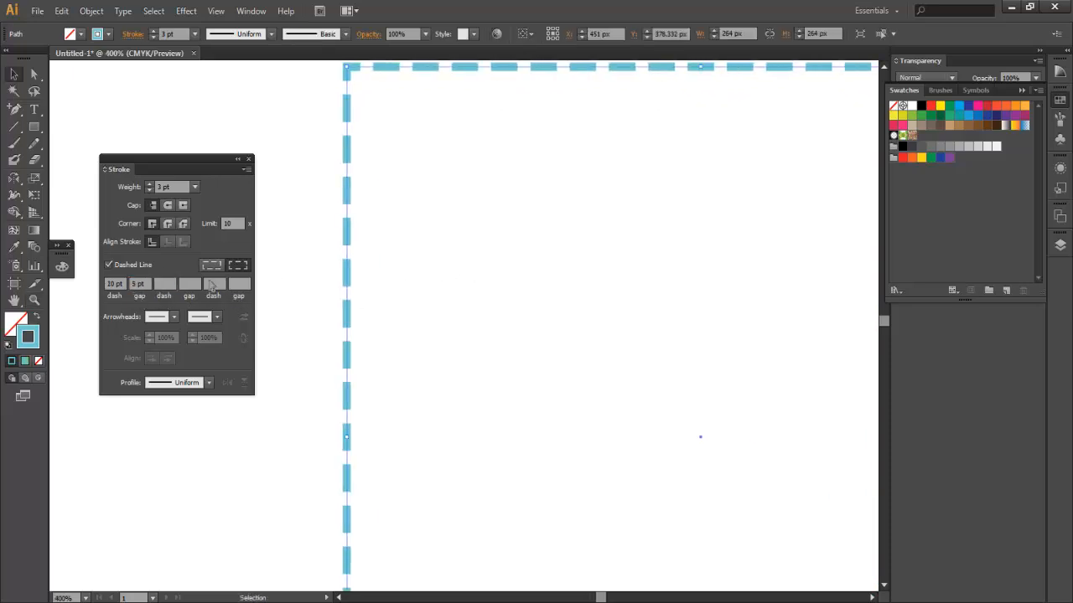
Step: Select the dash length value in the Stroke panel to enter a new value
{"action": "triple_click", "coordinate": [114, 284]}
{"action": "type", "text": "20"}
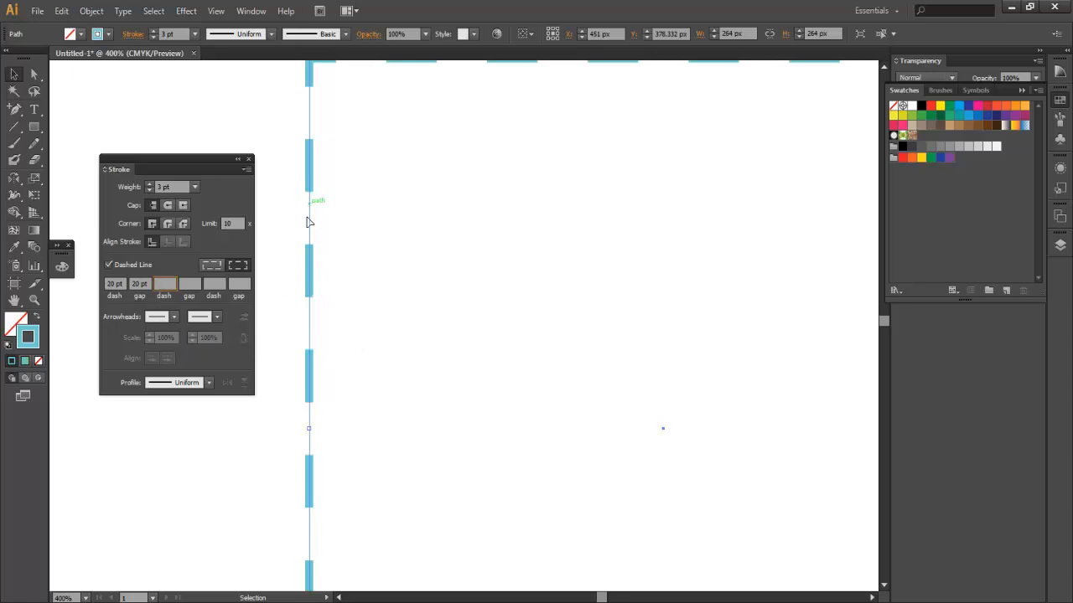
{"action": "mouse_move", "coordinate": [288, 245]}
{"action": "type", "text": "5"}
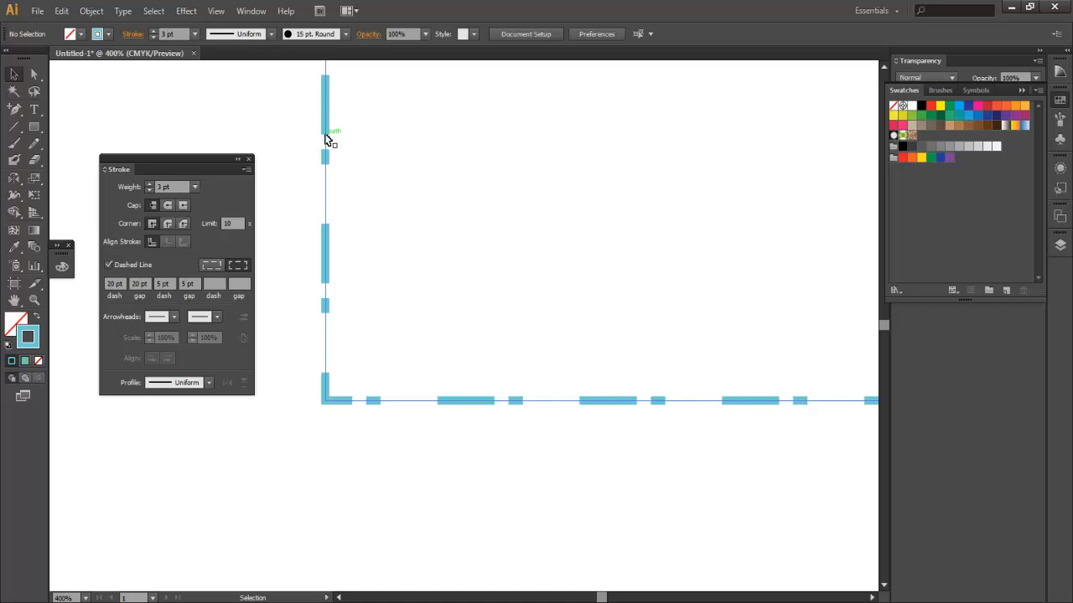
{"action": "mouse_move", "coordinate": [328, 168]}
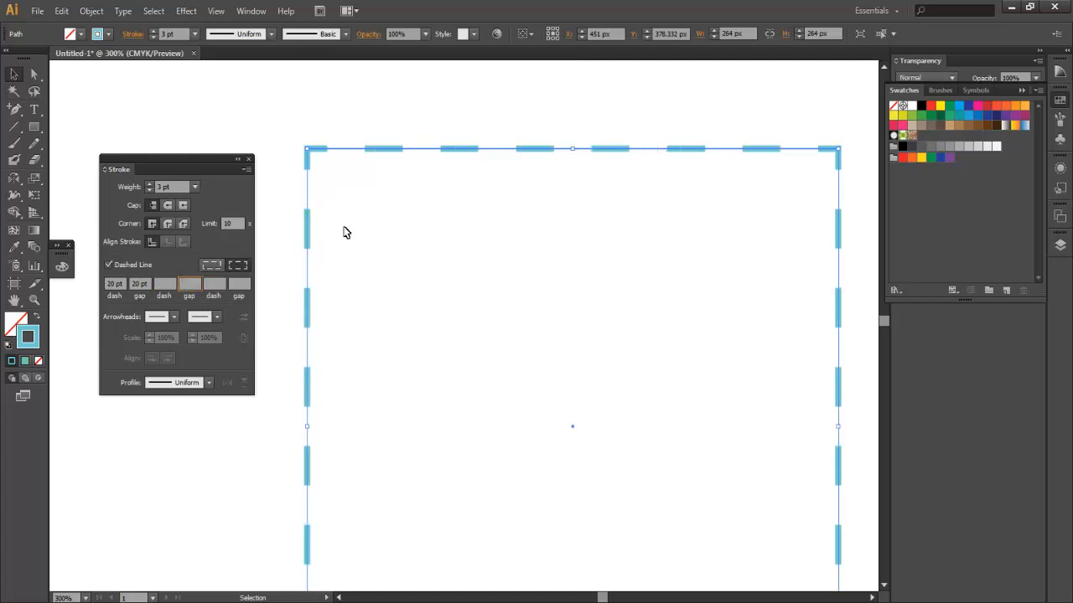
Step: Set dash to 0 pt, thicken the stroke, choose Round Cap and align the dots to corners
{"action": "triple_click", "coordinate": [114, 283]}
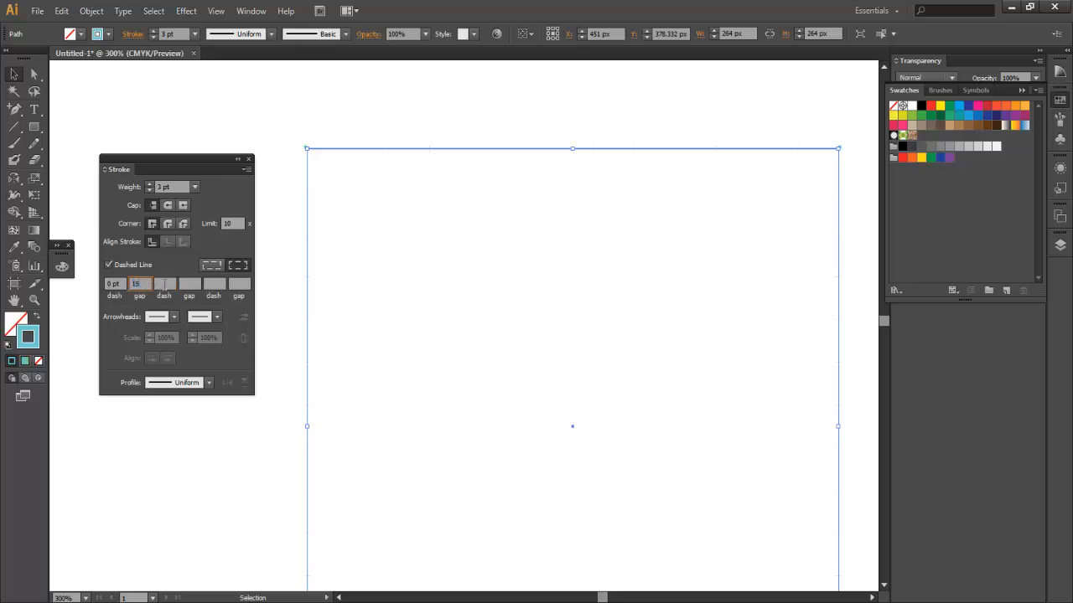
{"action": "left_click", "coordinate": [165, 283]}
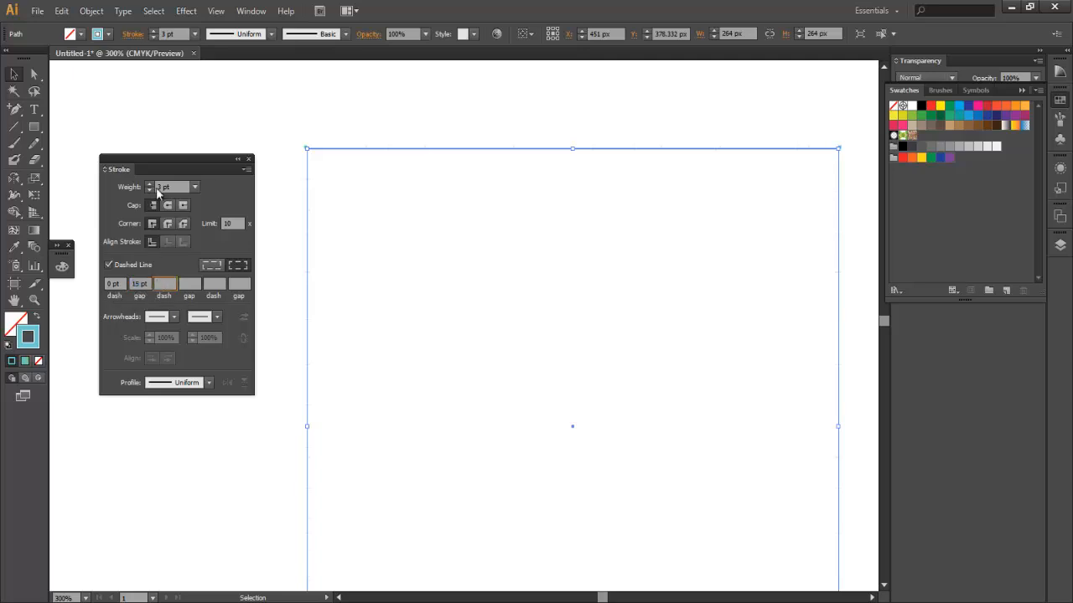
{"action": "left_click", "coordinate": [149, 183]}
{"action": "type", "text": "18"}
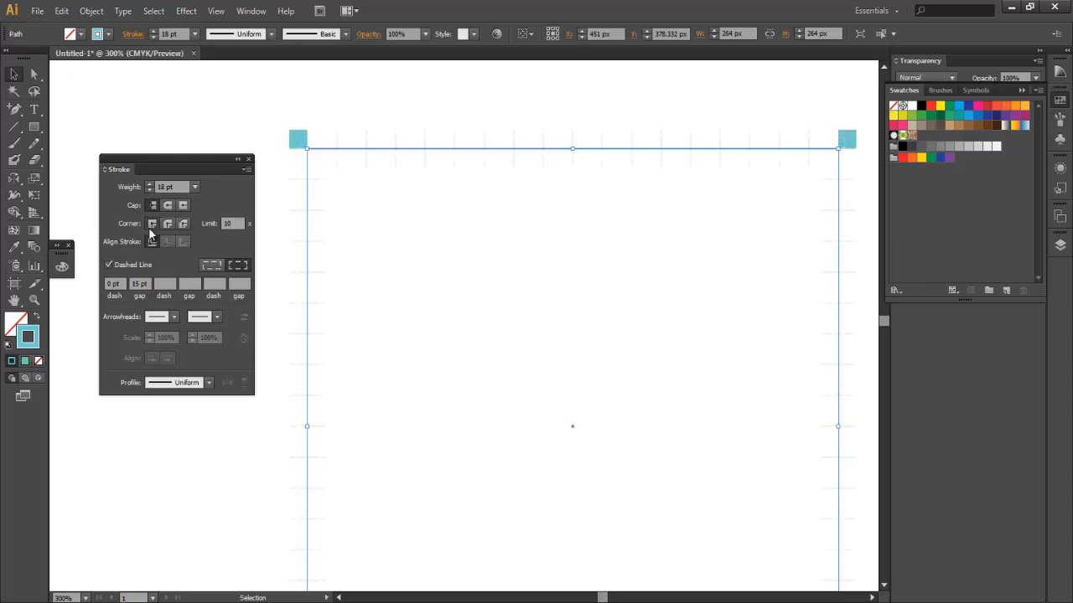
{"action": "mouse_move", "coordinate": [168, 224]}
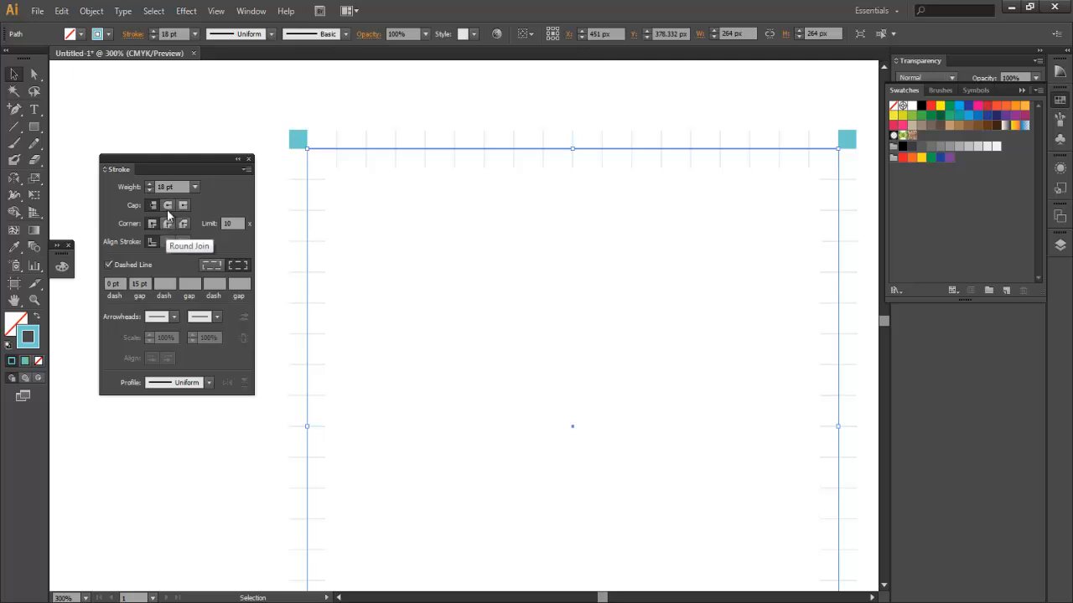
{"action": "left_click", "coordinate": [168, 204]}
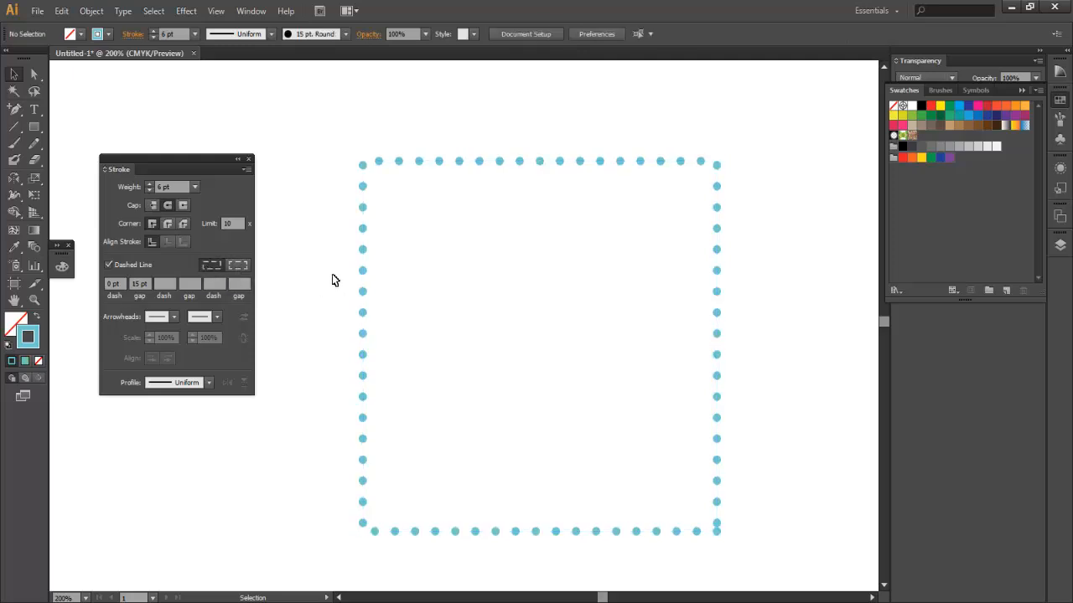
{"action": "mouse_move", "coordinate": [721, 533]}
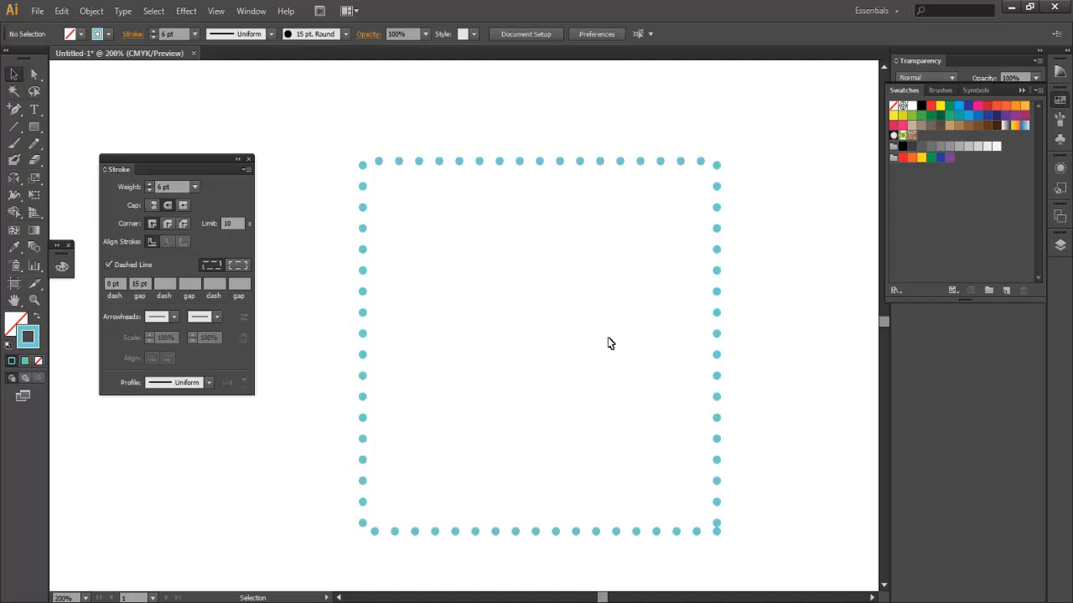
{"action": "mouse_move", "coordinate": [439, 297]}
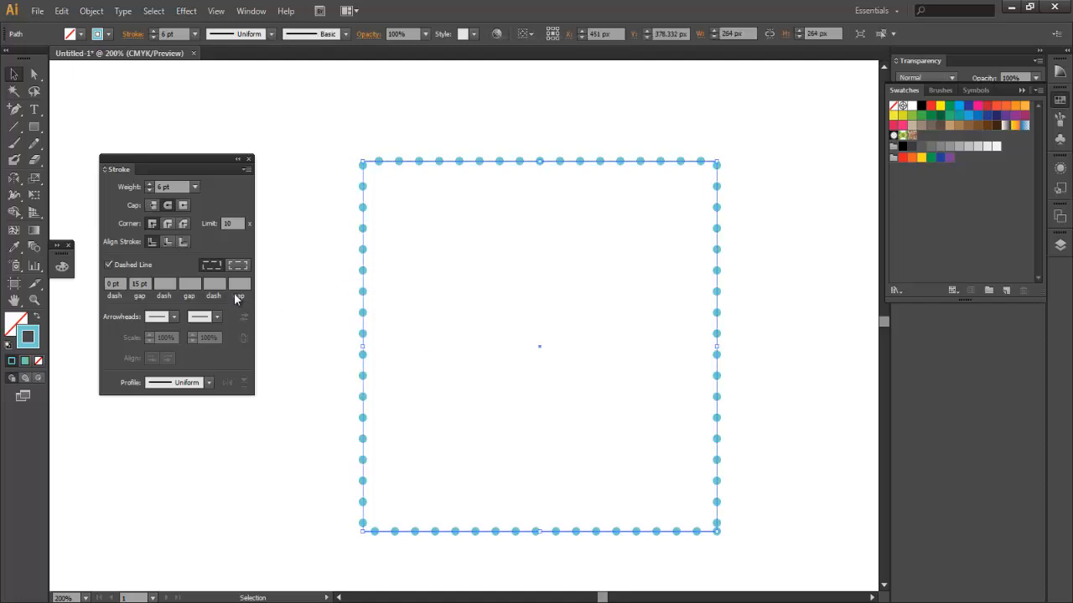
{"action": "left_click", "coordinate": [239, 265]}
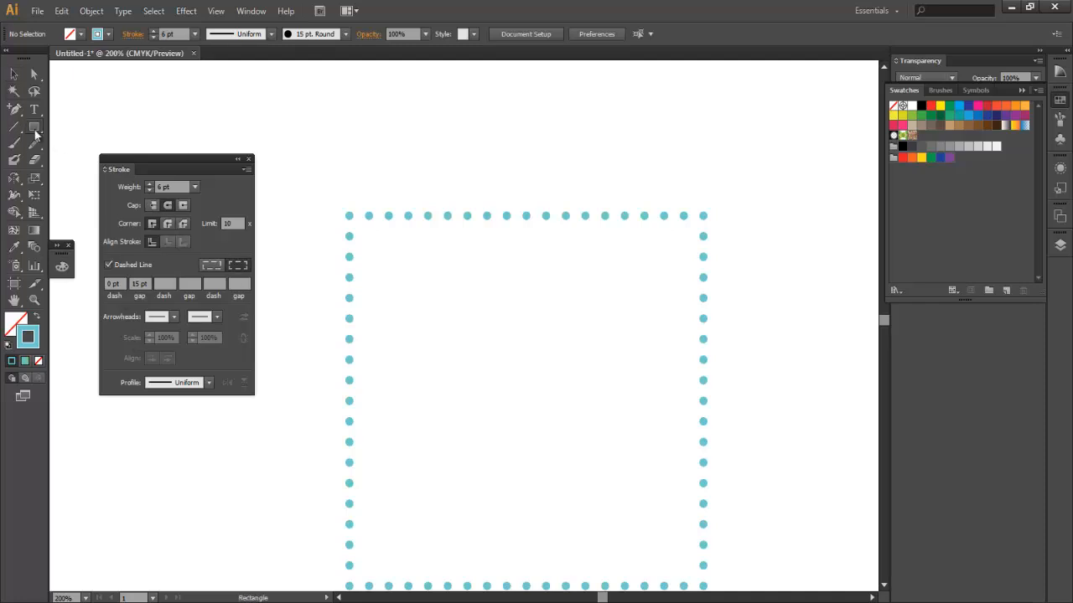
Step: Draw a circle above the square and align its dashes to path ends for even round dots
{"action": "left_click", "coordinate": [34, 128]}
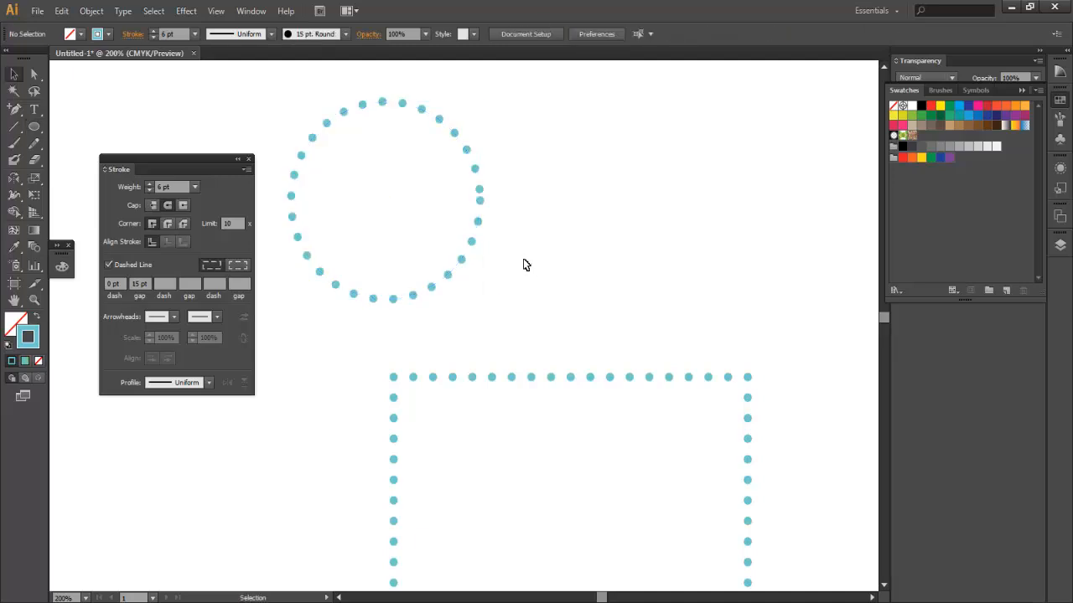
{"action": "mouse_move", "coordinate": [300, 268]}
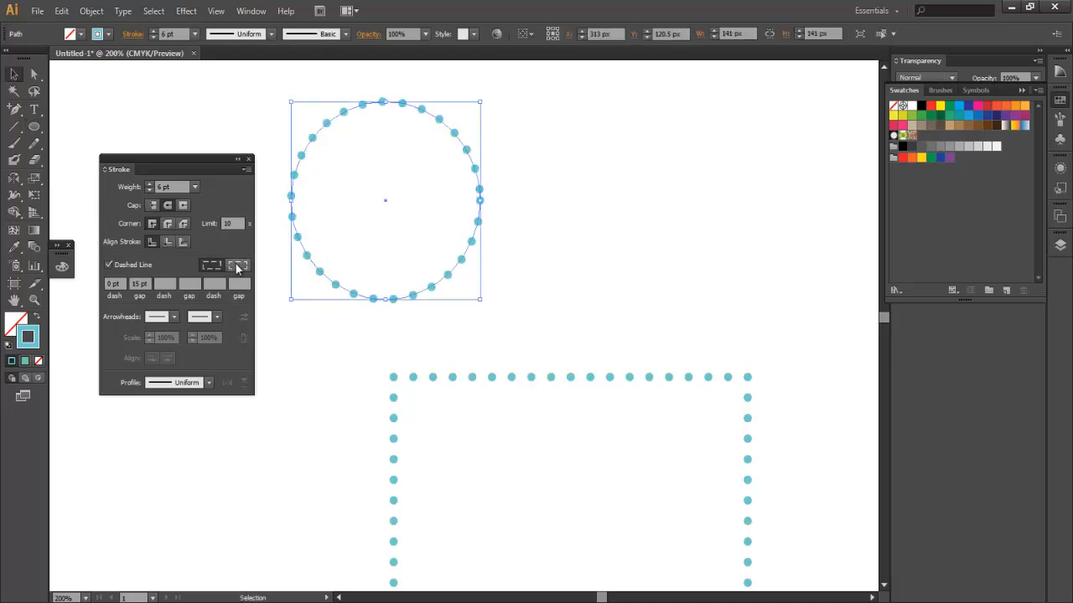
{"action": "left_click", "coordinate": [520, 268]}
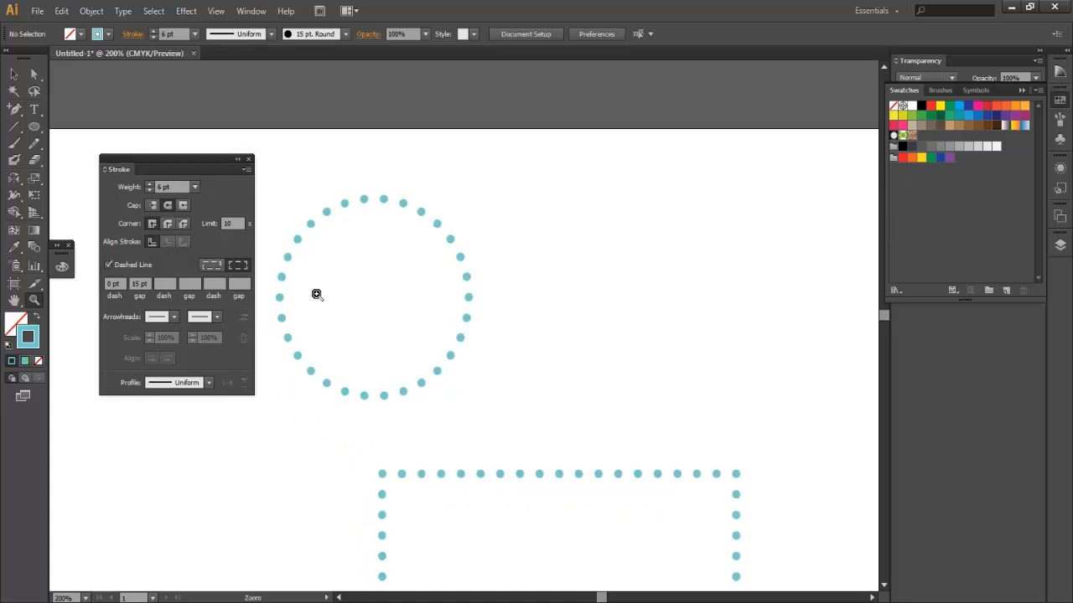
{"action": "scroll", "scroll_direction": "down", "scroll_amount": 3}
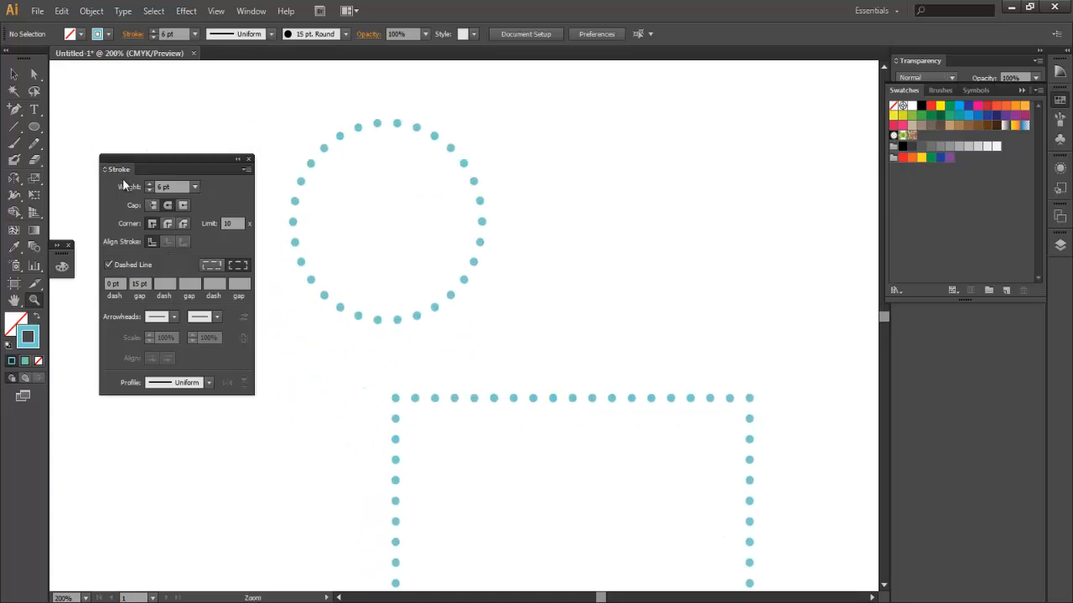
{"action": "mouse_move", "coordinate": [51, 161]}
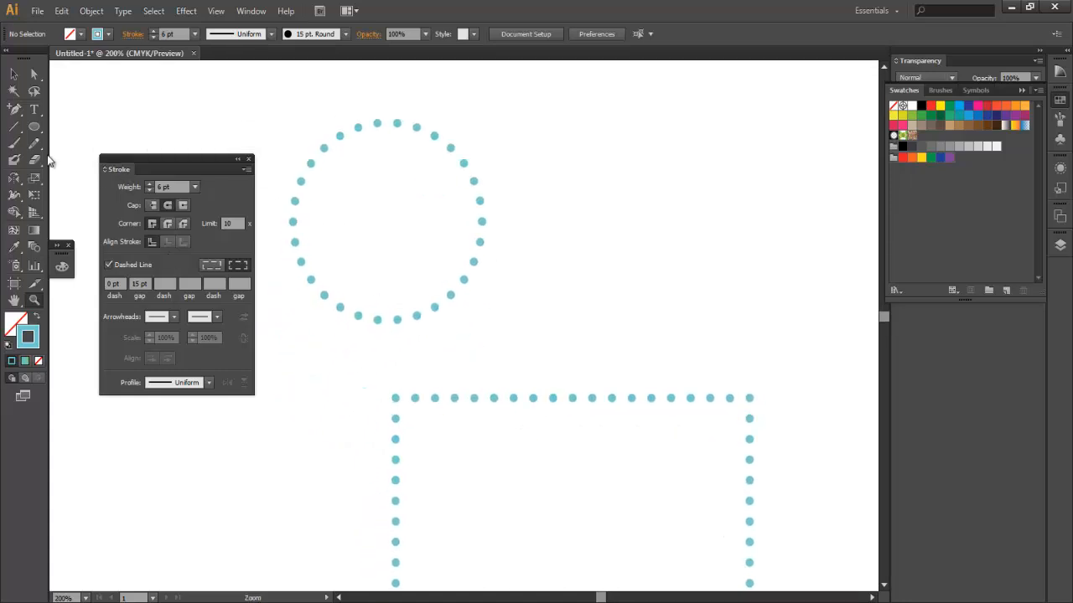